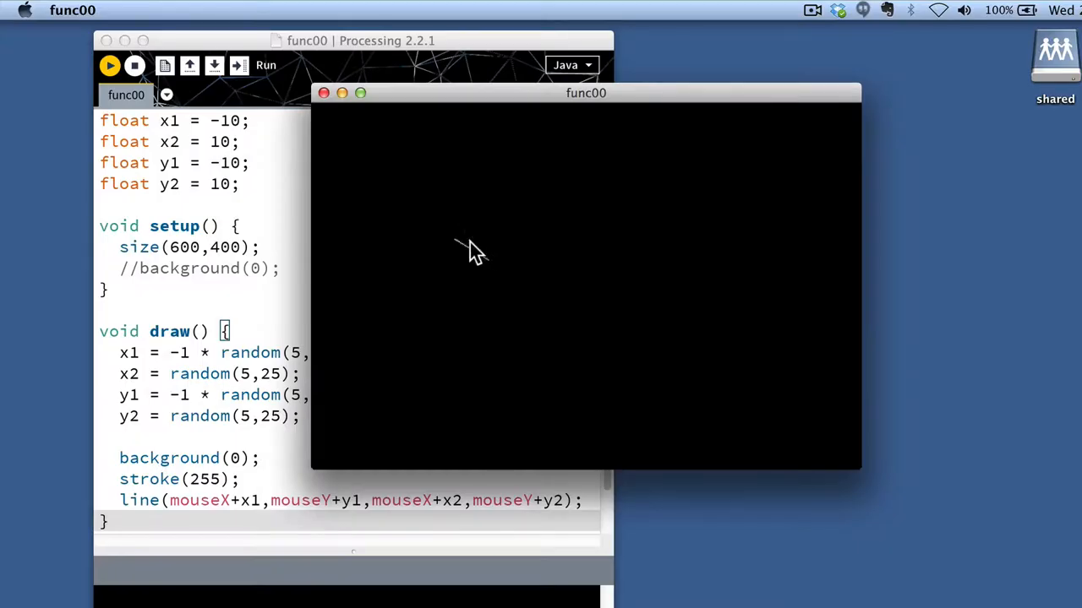
mouse_move(460, 236)
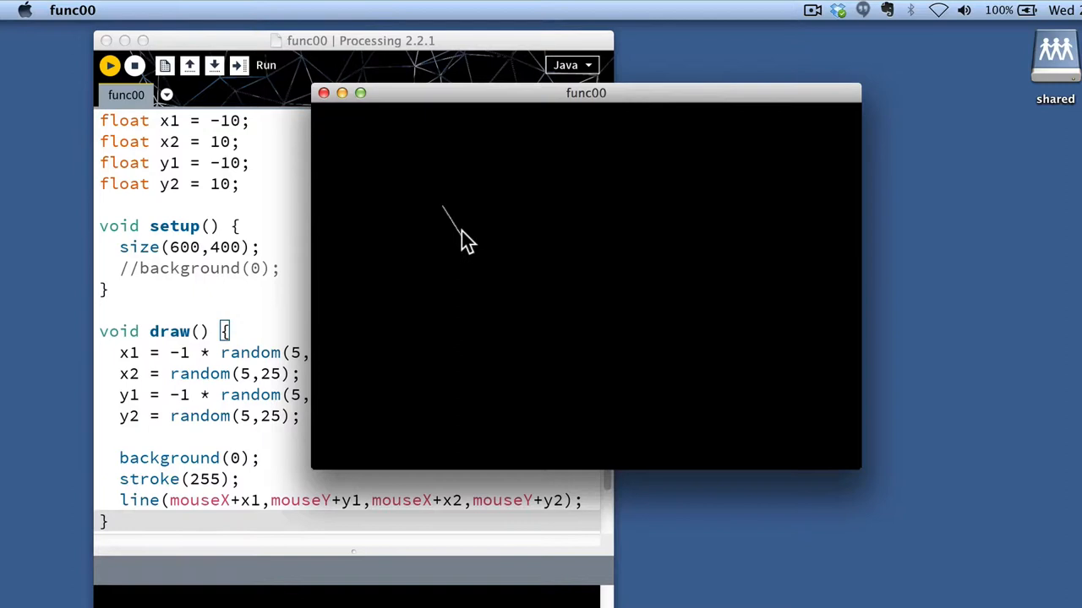
mouse_move(403, 261)
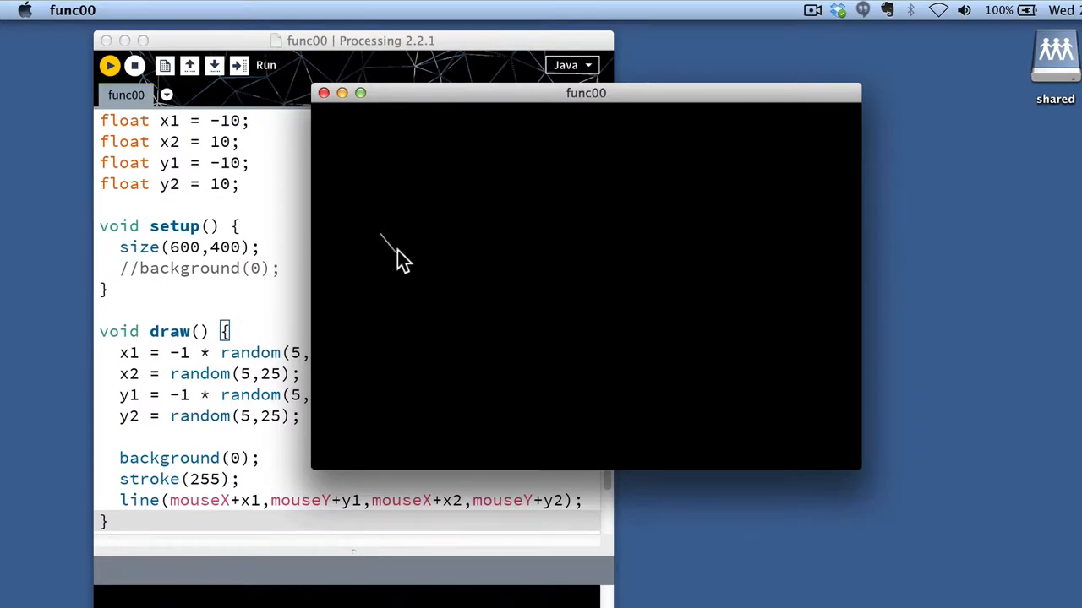
mouse_move(617, 256)
type("void")
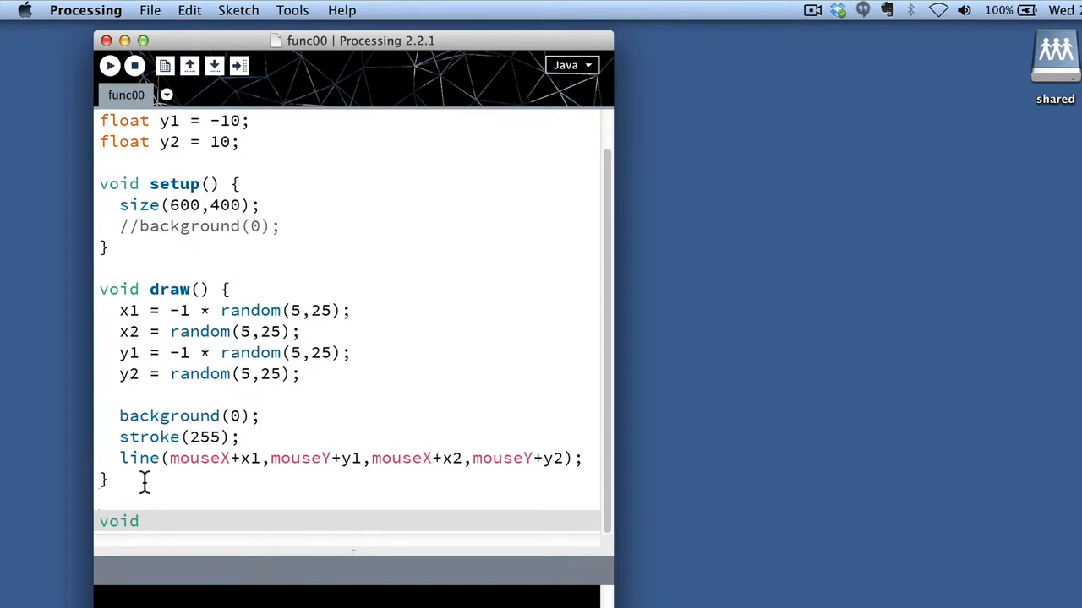
Step: Add an empty void randomizeLineEnds() function below draw() and run the sketch to confirm it works
type("random")
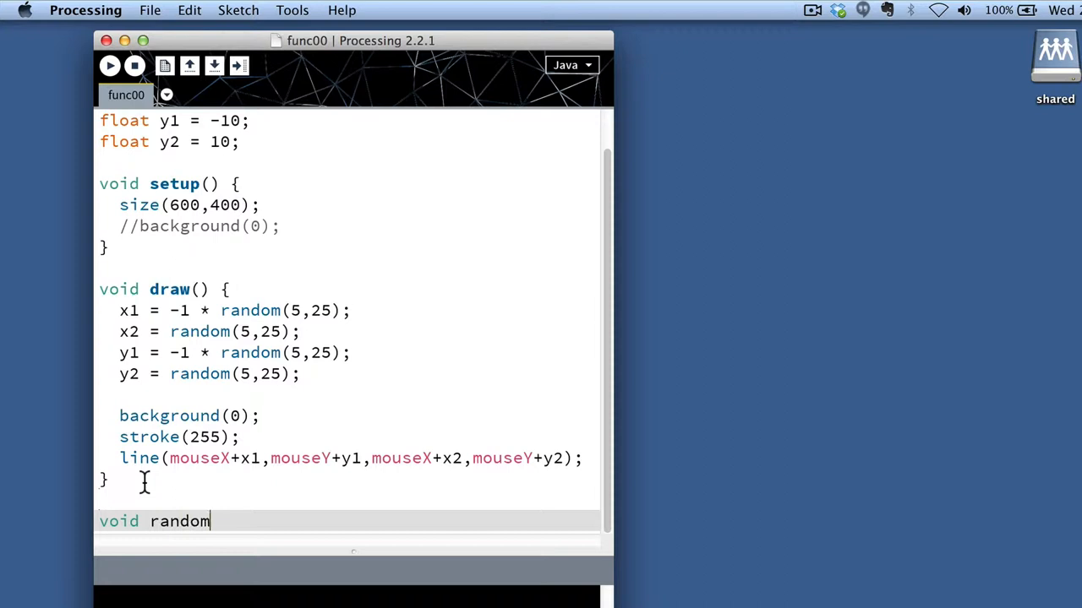
type("LineE")
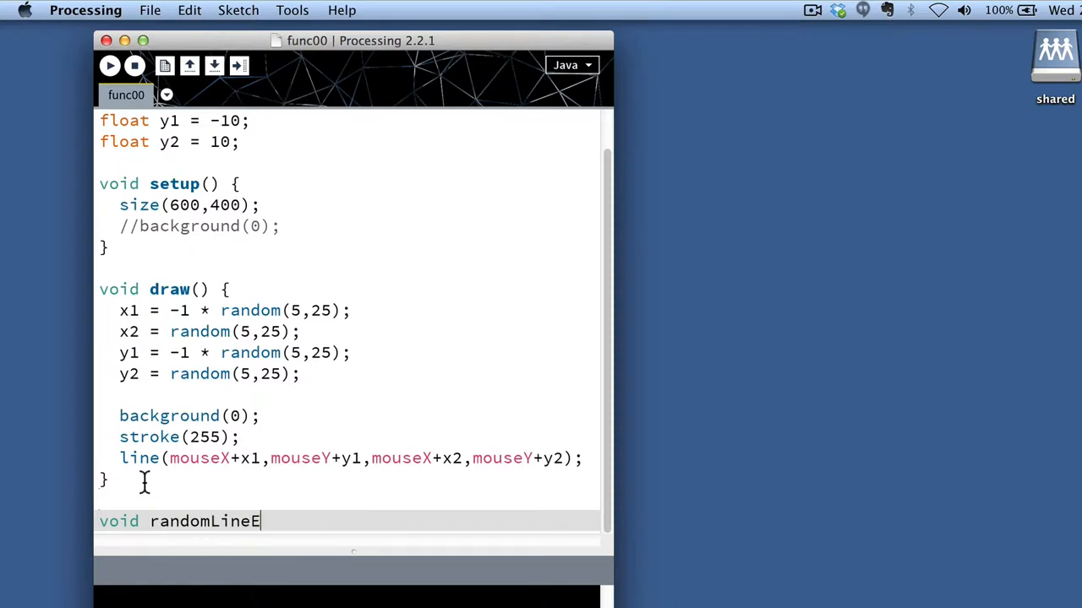
type("nds")
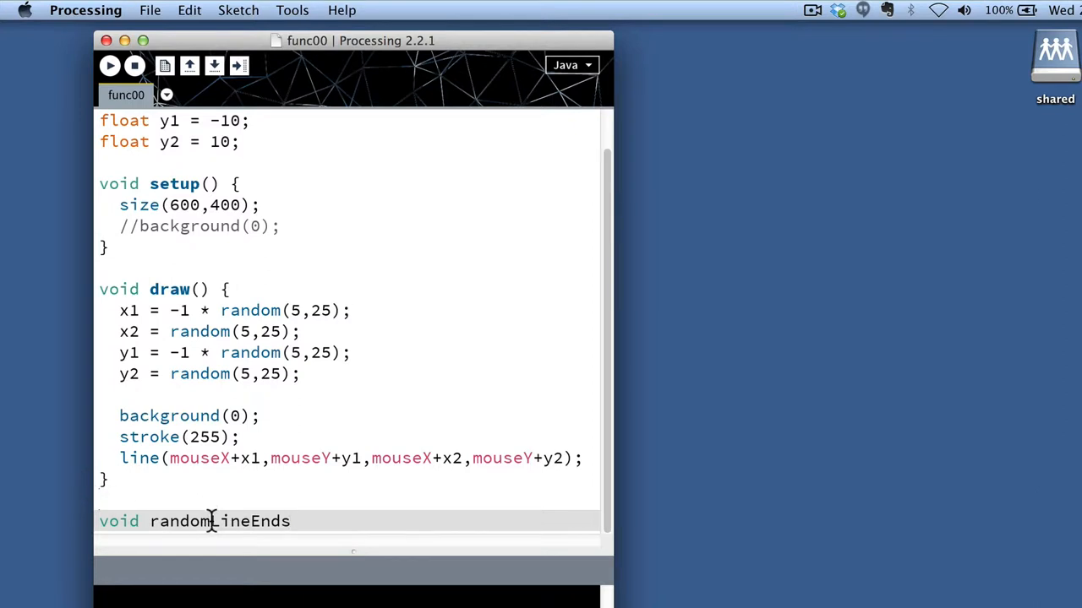
type("ize")
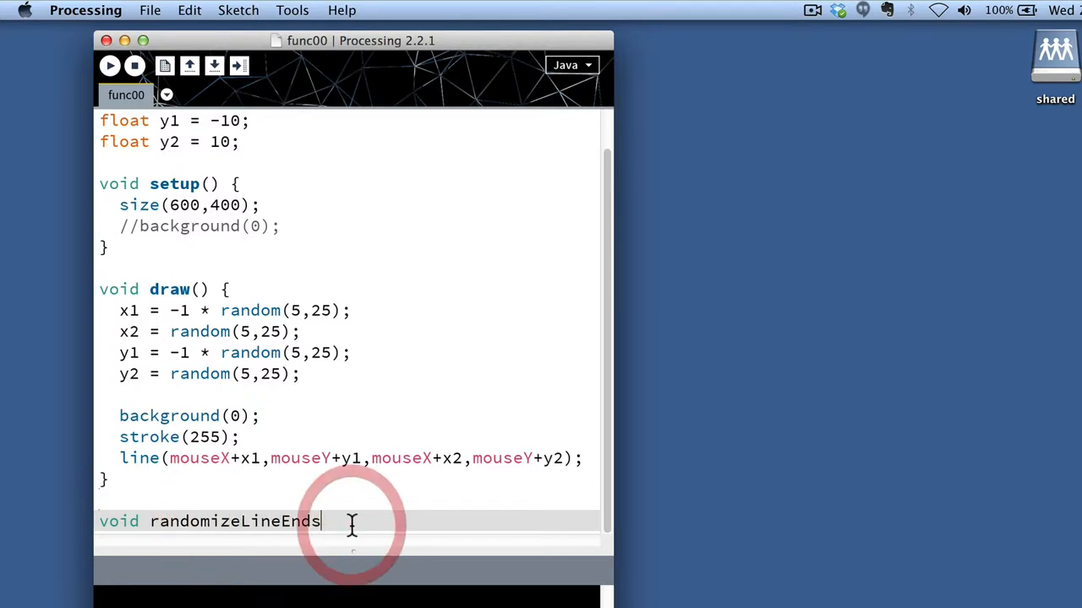
type("() {")
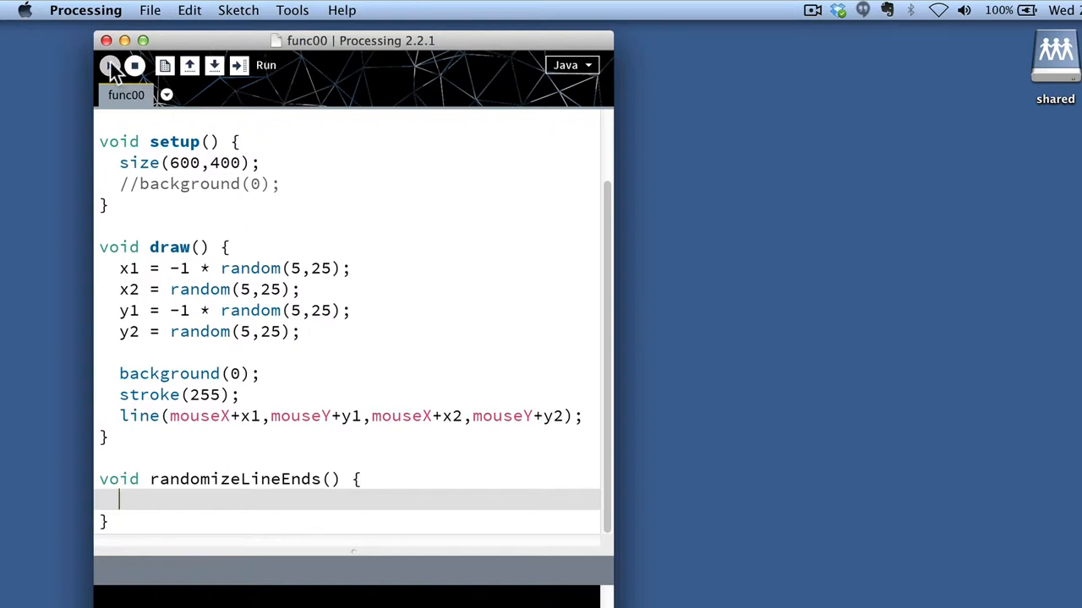
left_click(110, 65)
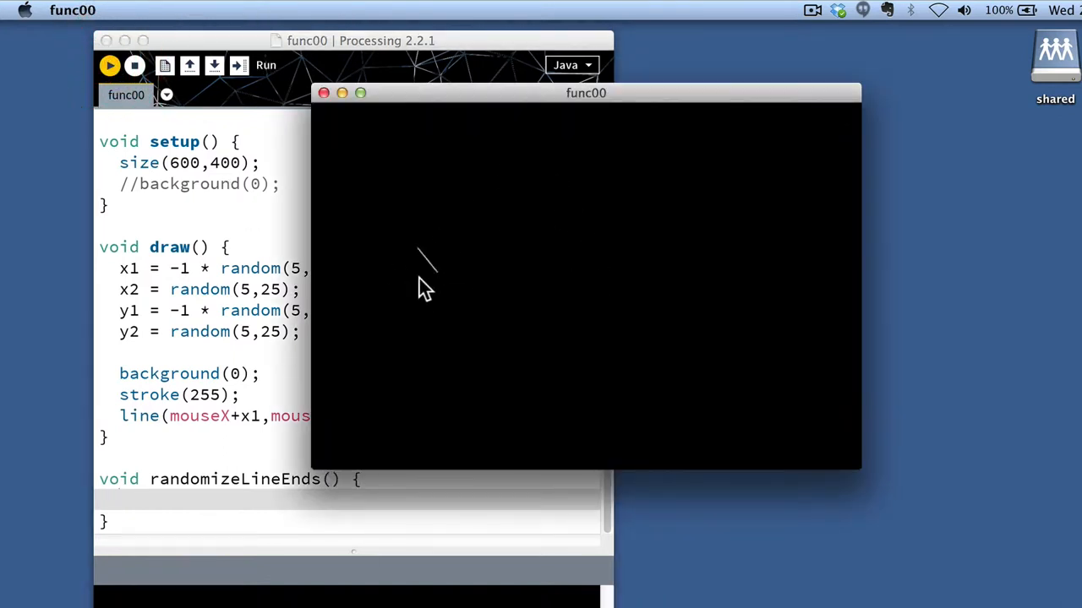
mouse_move(499, 233)
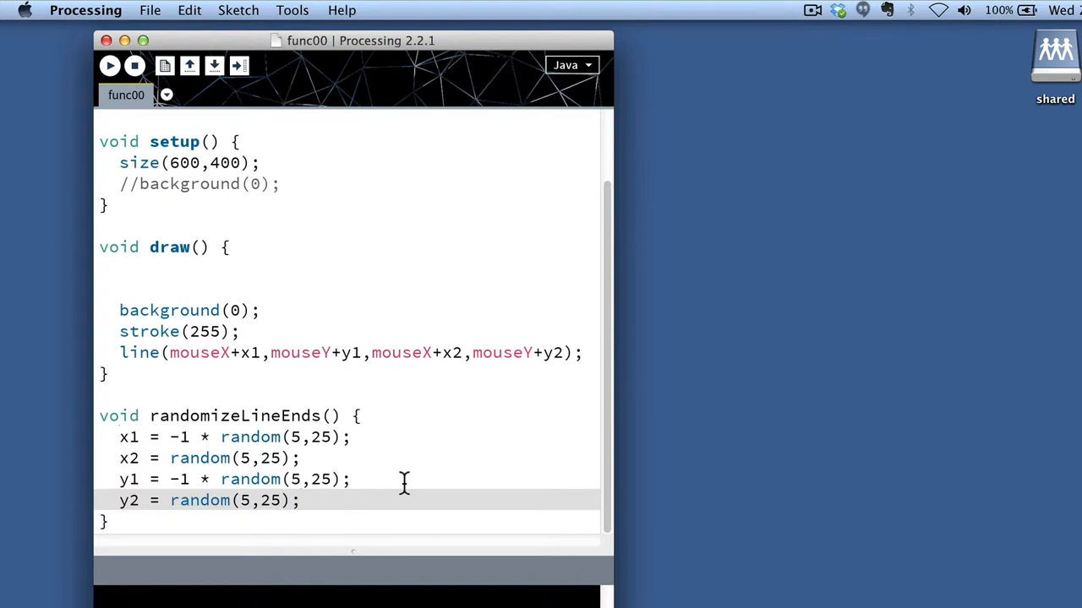
mouse_move(115, 88)
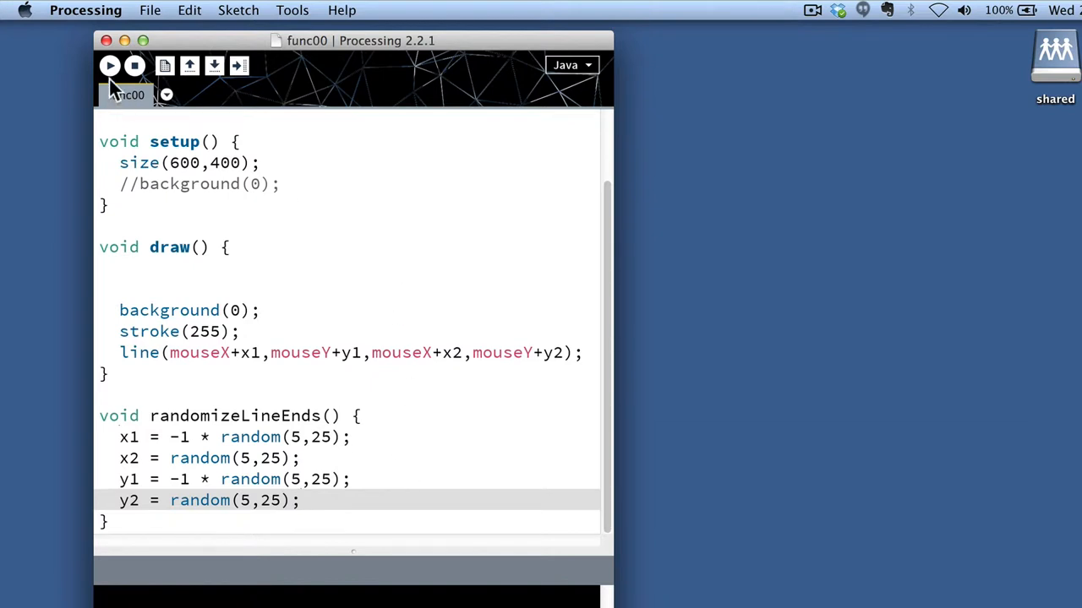
left_click(110, 64)
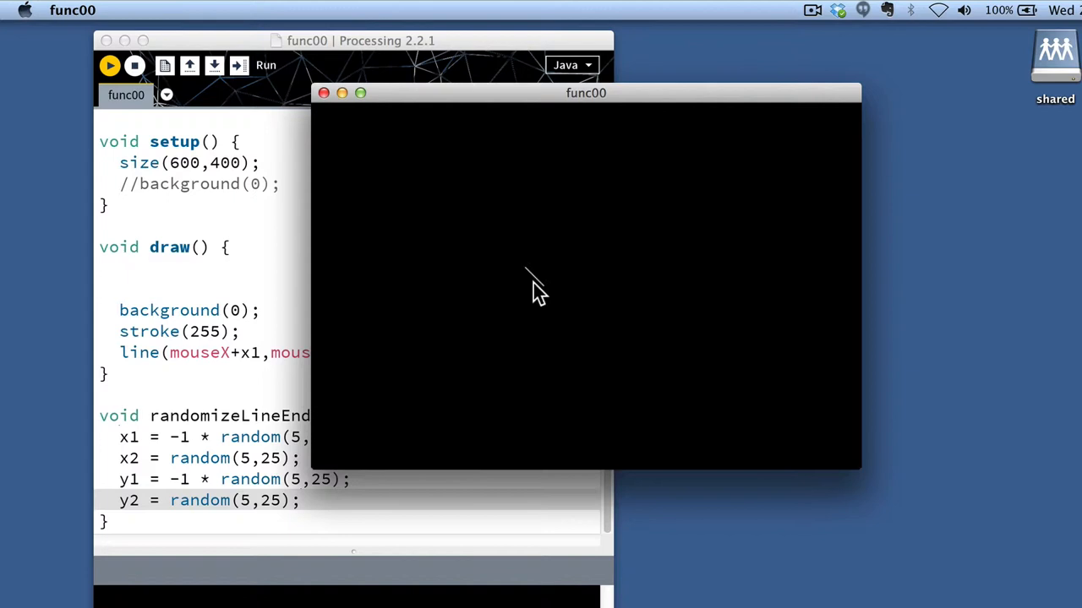
mouse_move(504, 257)
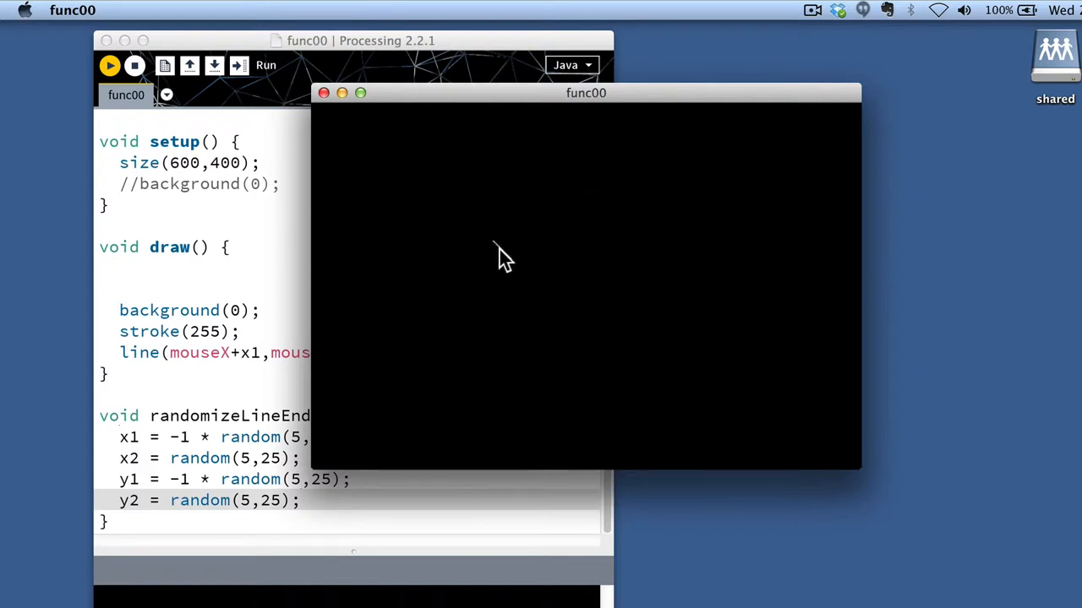
mouse_move(507, 245)
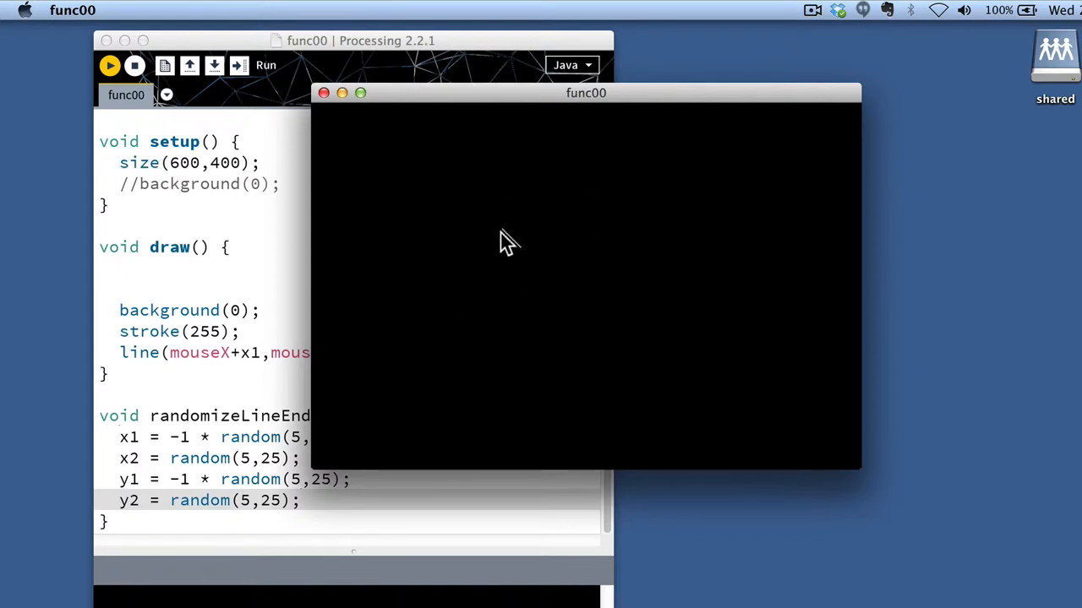
mouse_move(487, 243)
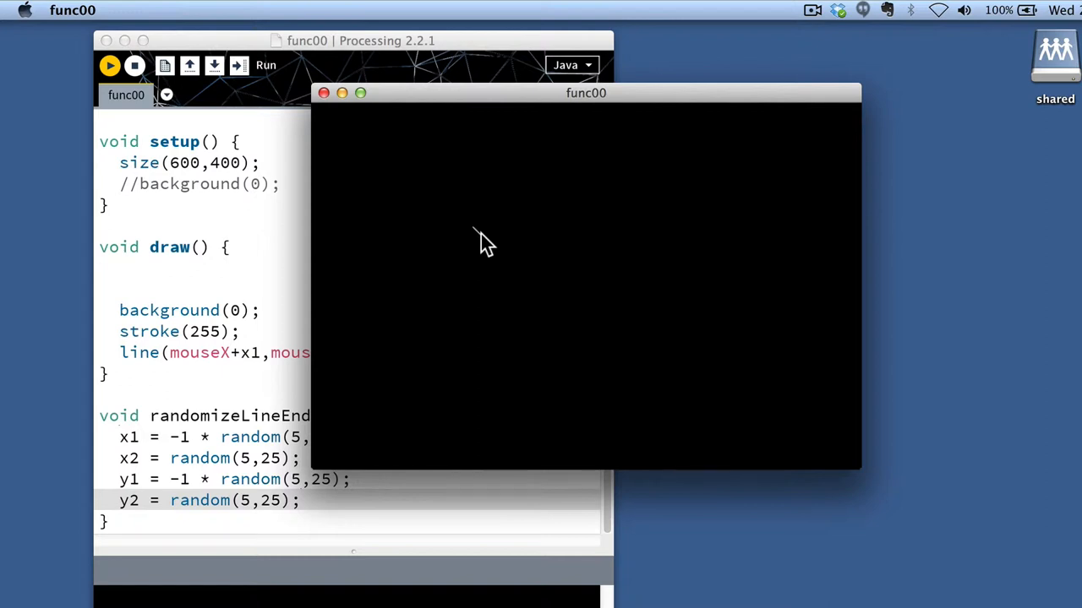
mouse_move(419, 218)
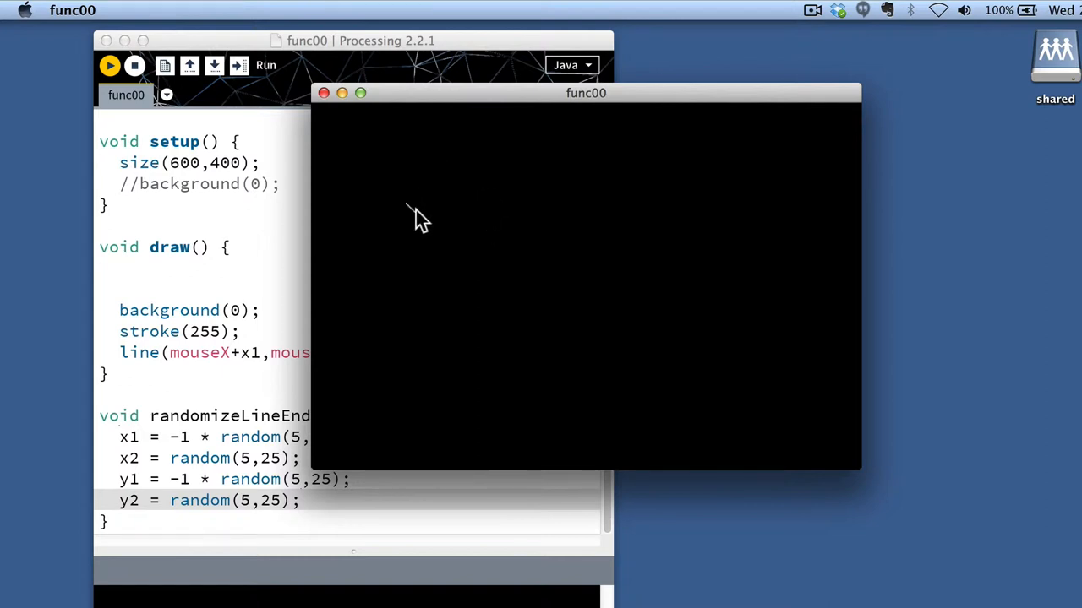
mouse_move(471, 264)
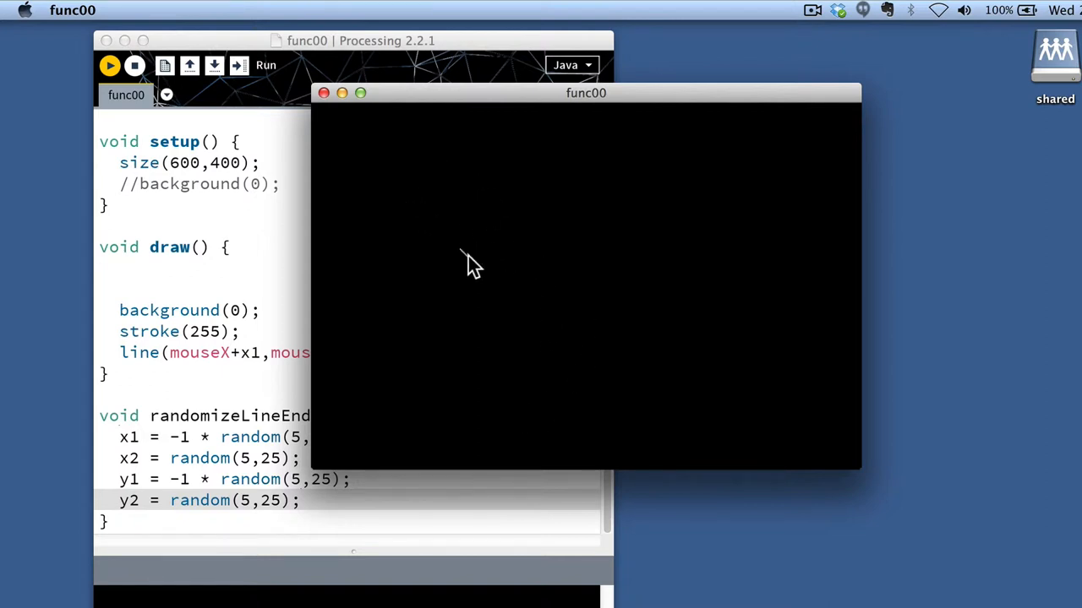
mouse_move(446, 335)
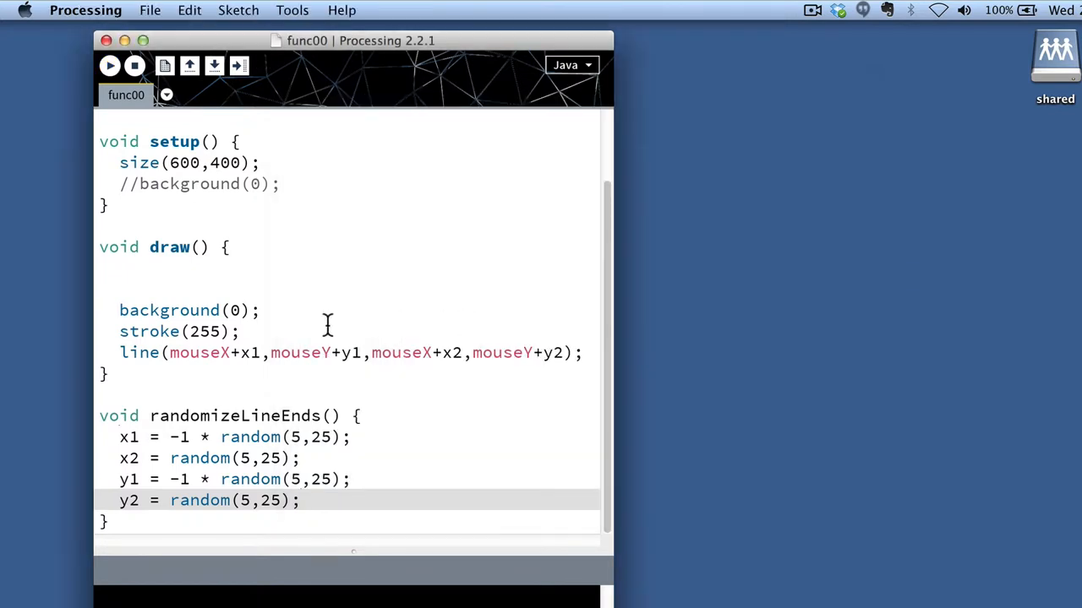
mouse_move(262, 330)
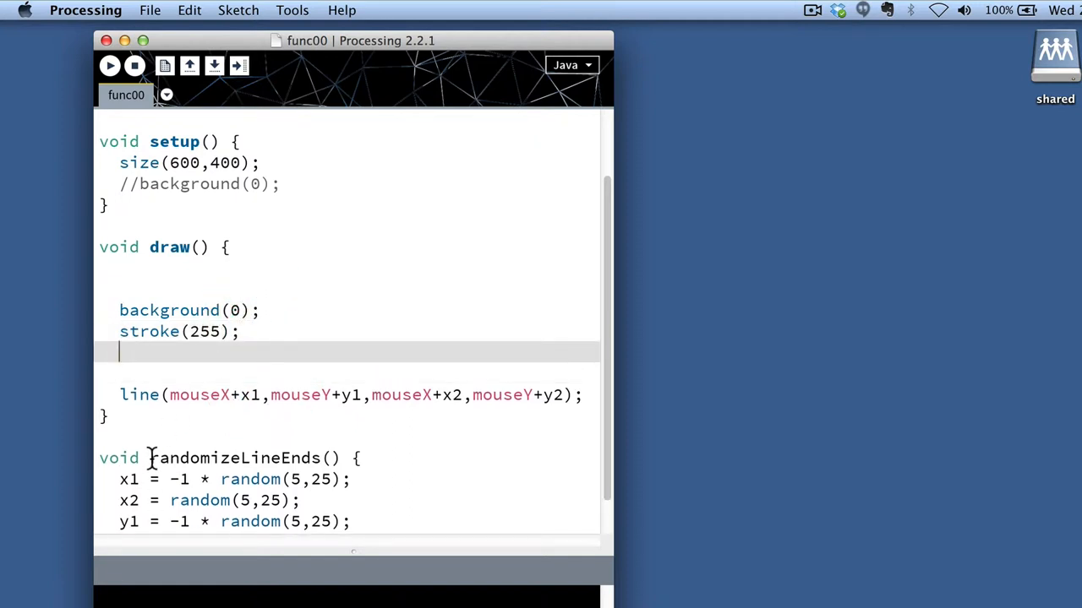
Step: Reuse the randomizeLineEnds name so draw() calls randomizeLineEnds(); before the line() call
double_click(237, 458)
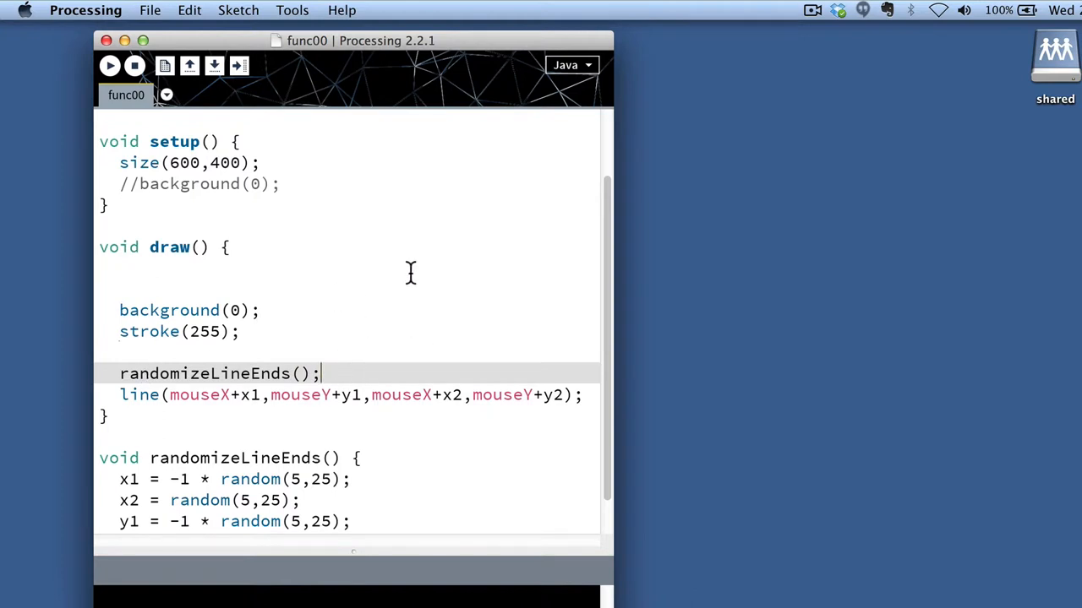
left_click(110, 64)
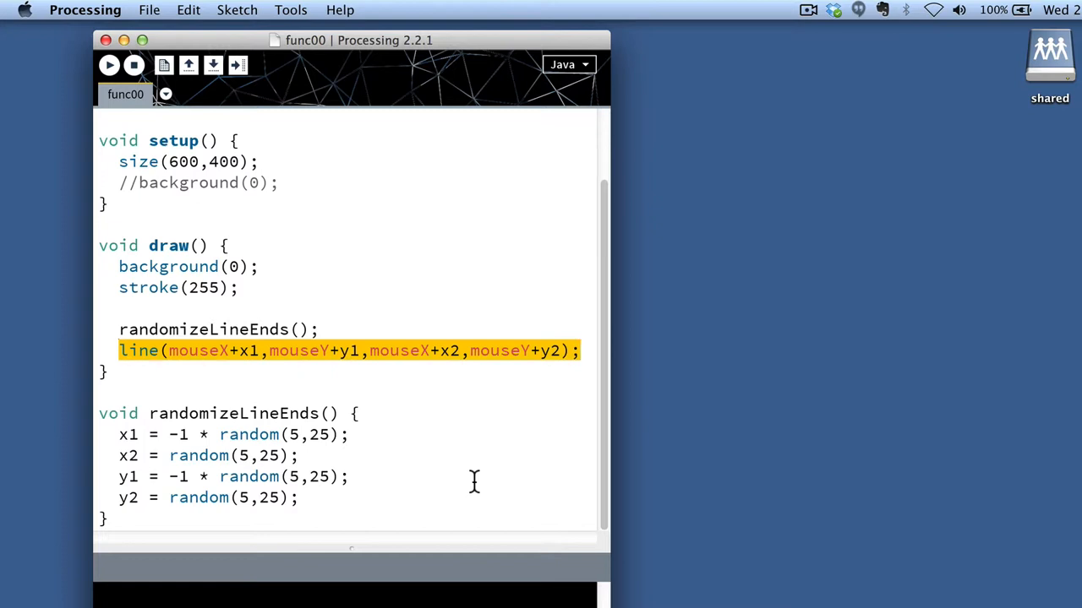
mouse_move(422, 372)
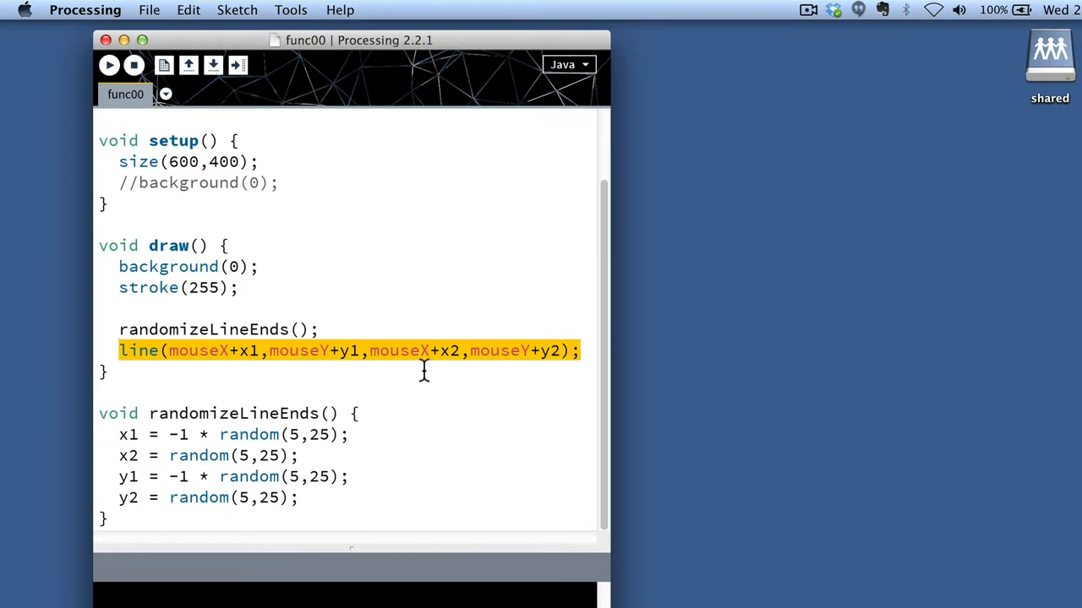
mouse_move(448, 426)
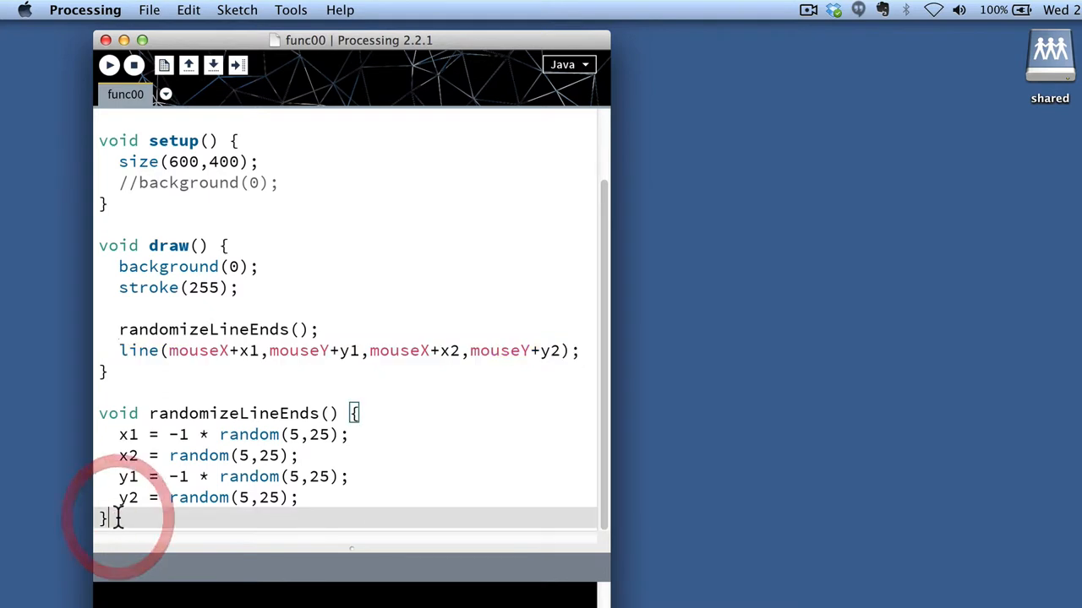
Step: Write void drawLine() holding line(mouseX+x1,mouseY+y1,mouseX+x2,mouseY+y2);
type("void")
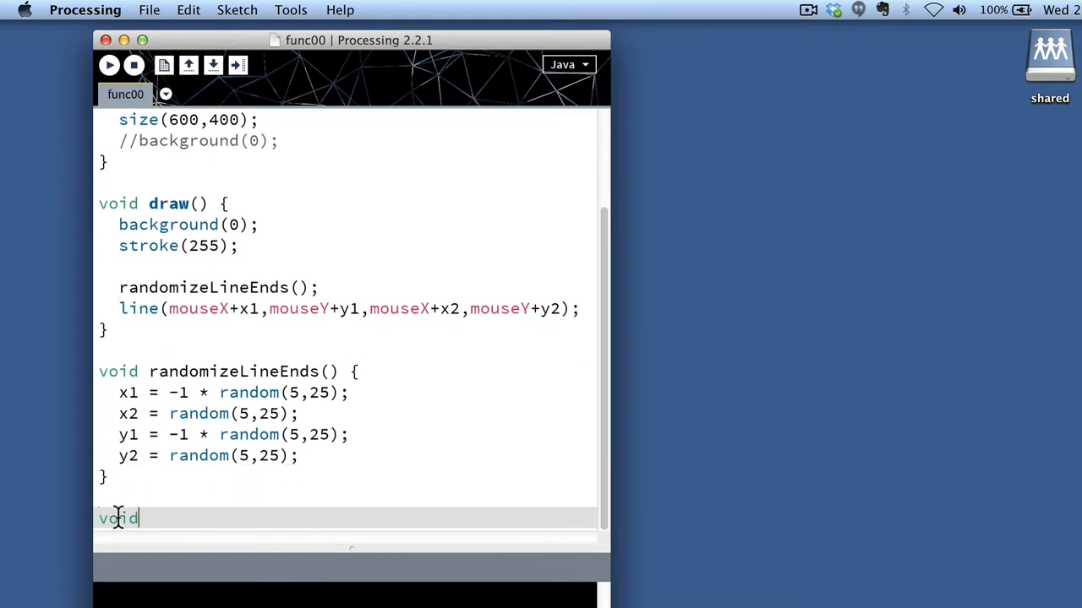
type("\" \"")
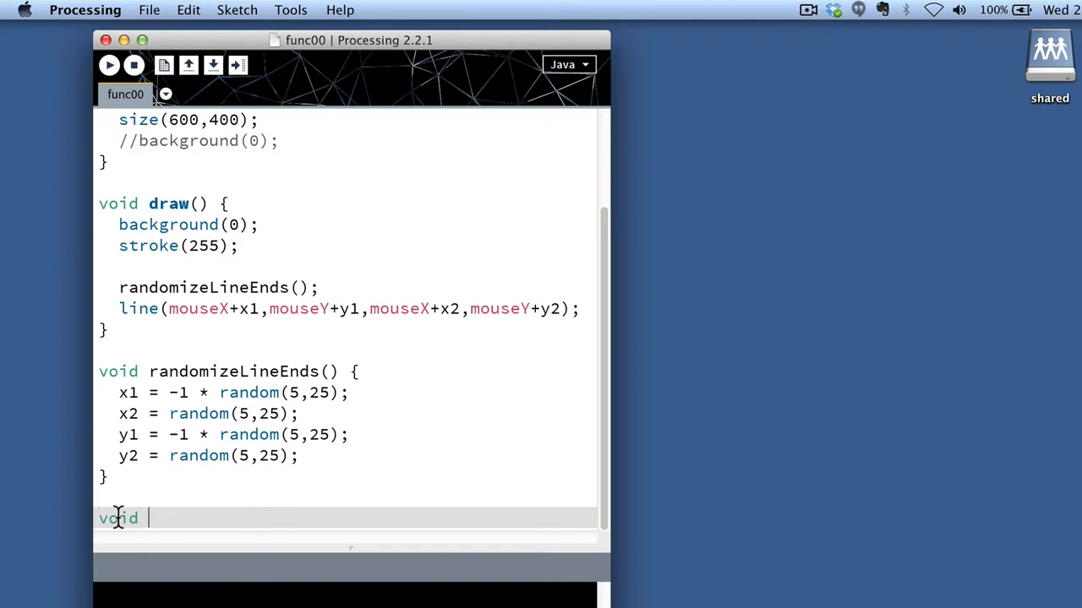
type("d")
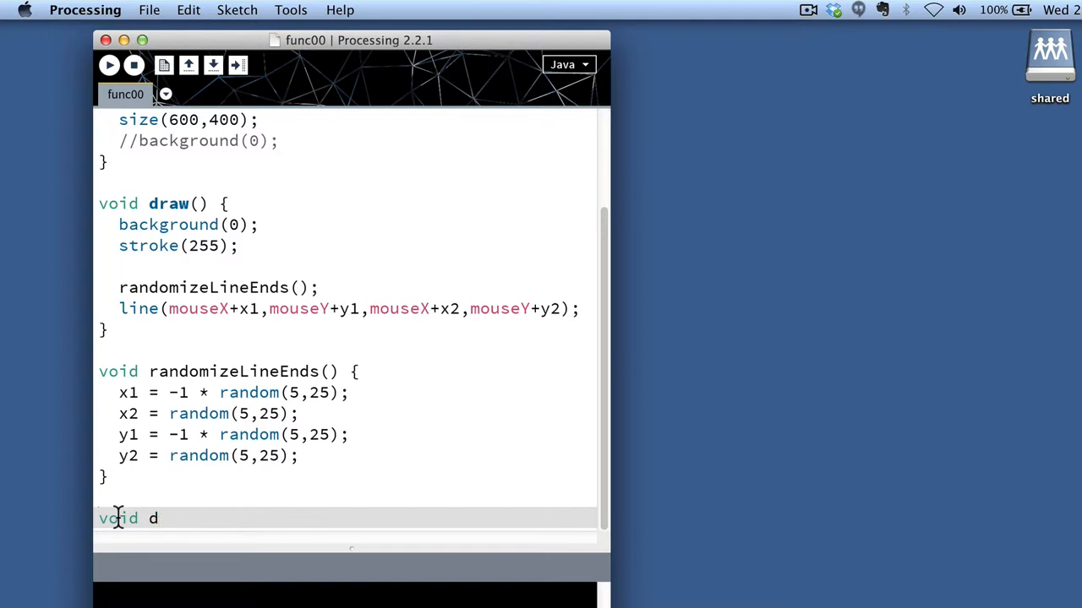
type("rawLine")
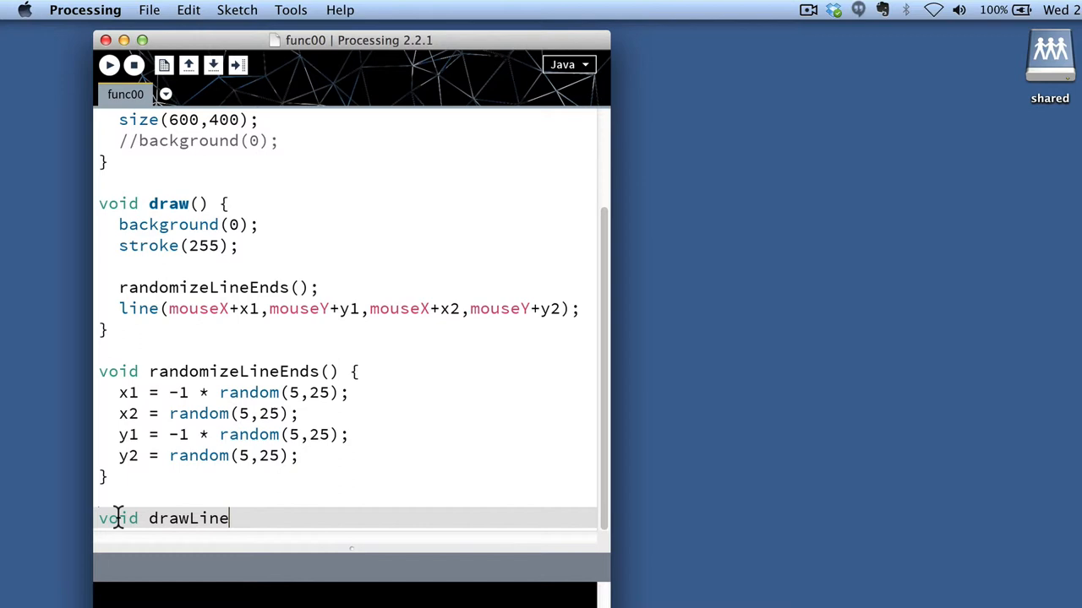
type("()")
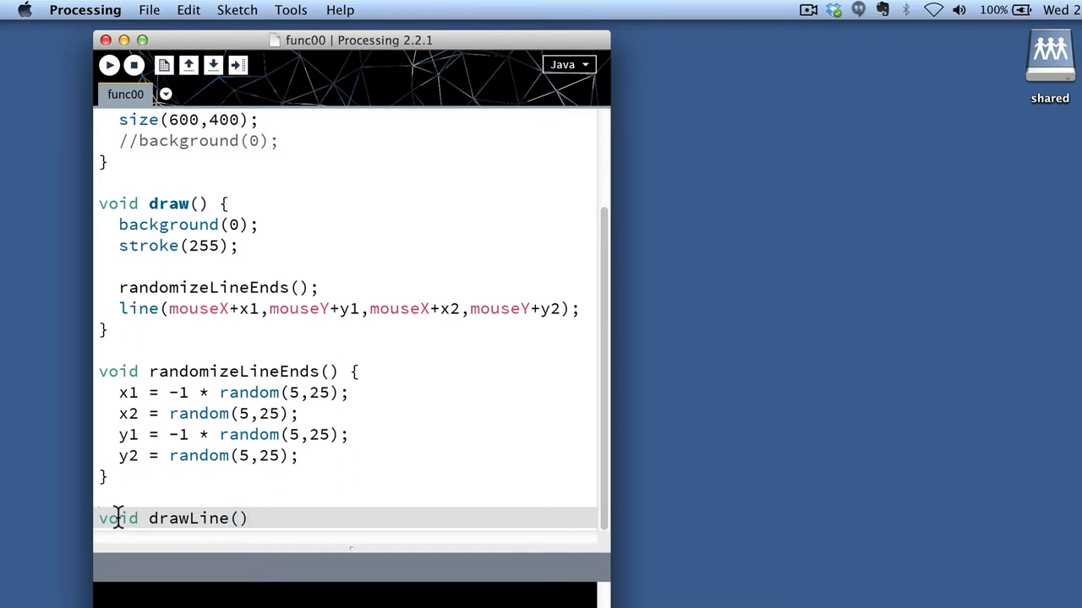
type("{")
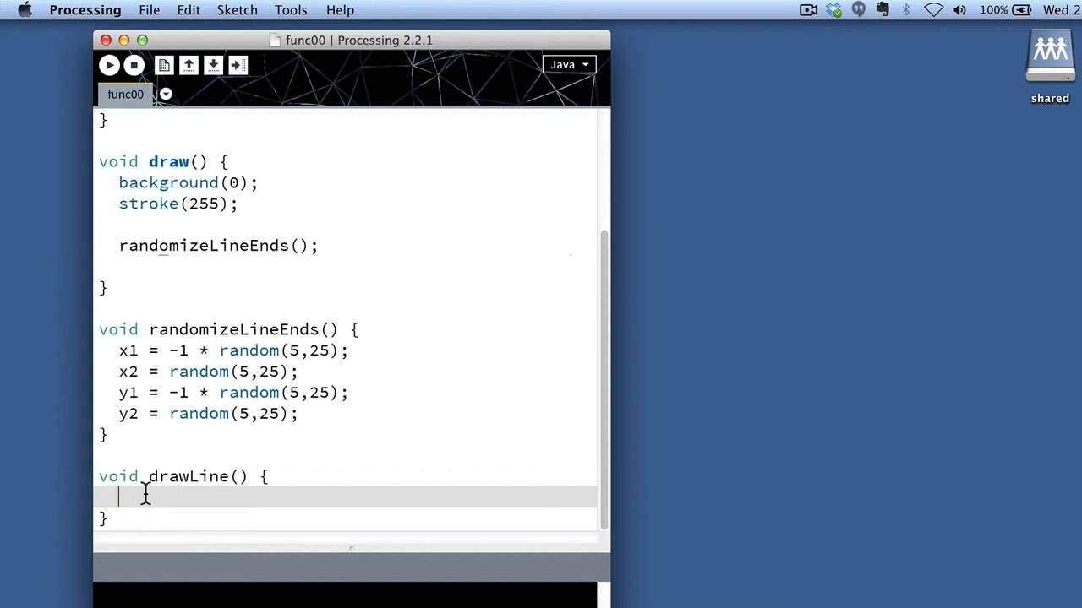
type("line(mouseX+x1,mouseY+y1,mouseX+x2,mouseY+y2);")
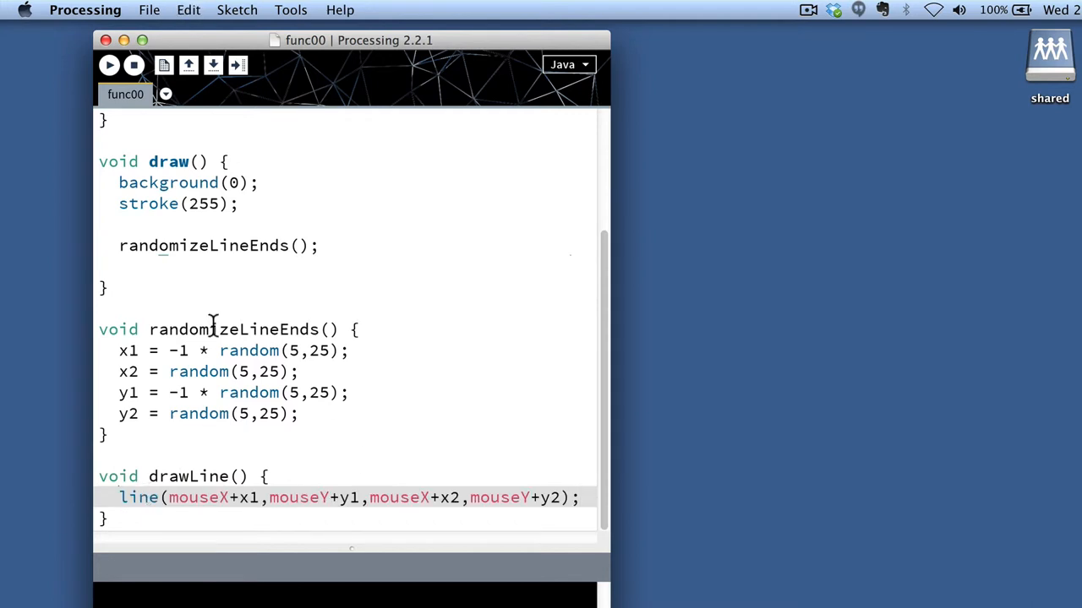
Step: Call drawLine() from draw() right after randomizeLineEnds()
double_click(188, 477)
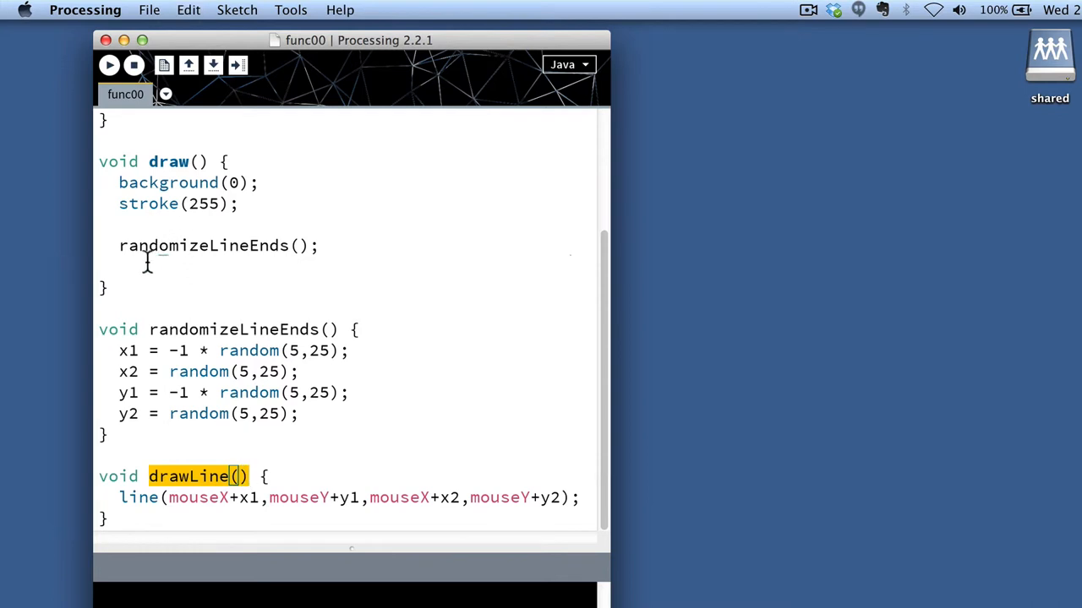
type("drawLine();")
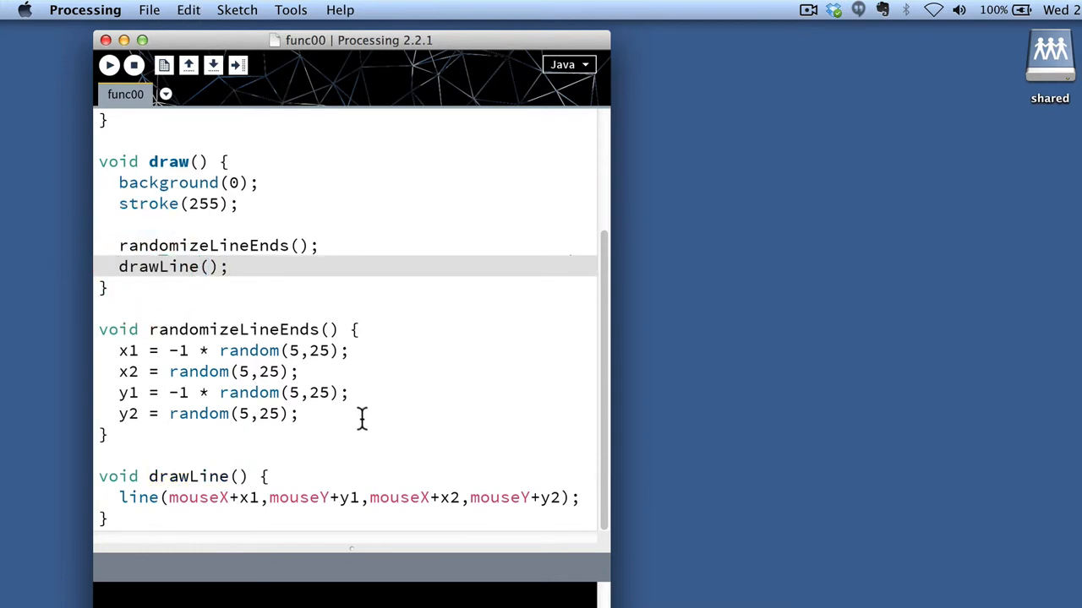
Step: Run the sketch so the jittering line follows the mouse after the drawLine refactor
left_click(109, 64)
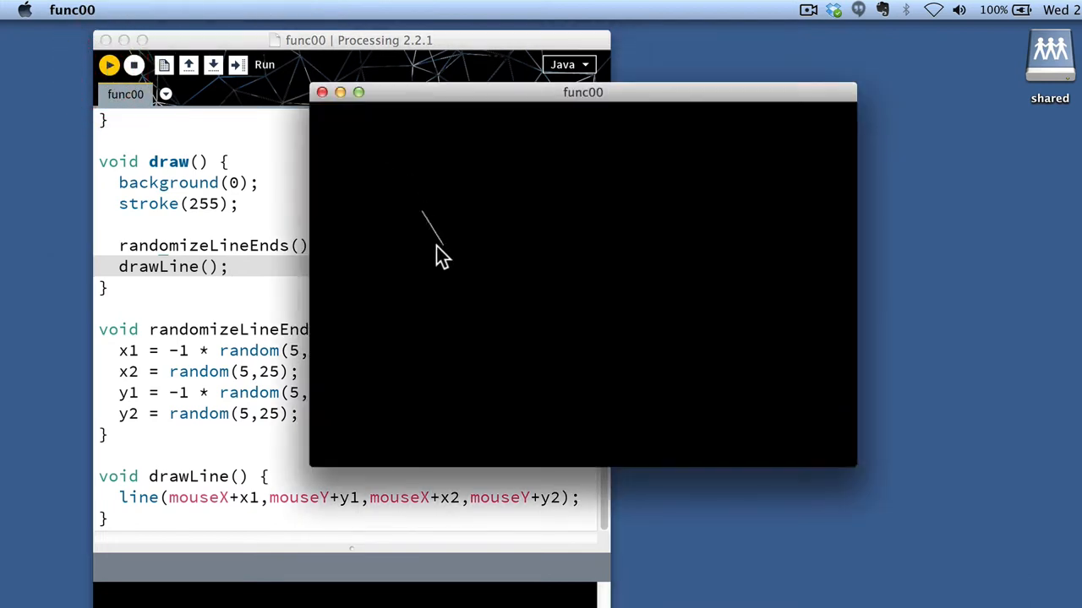
mouse_move(453, 267)
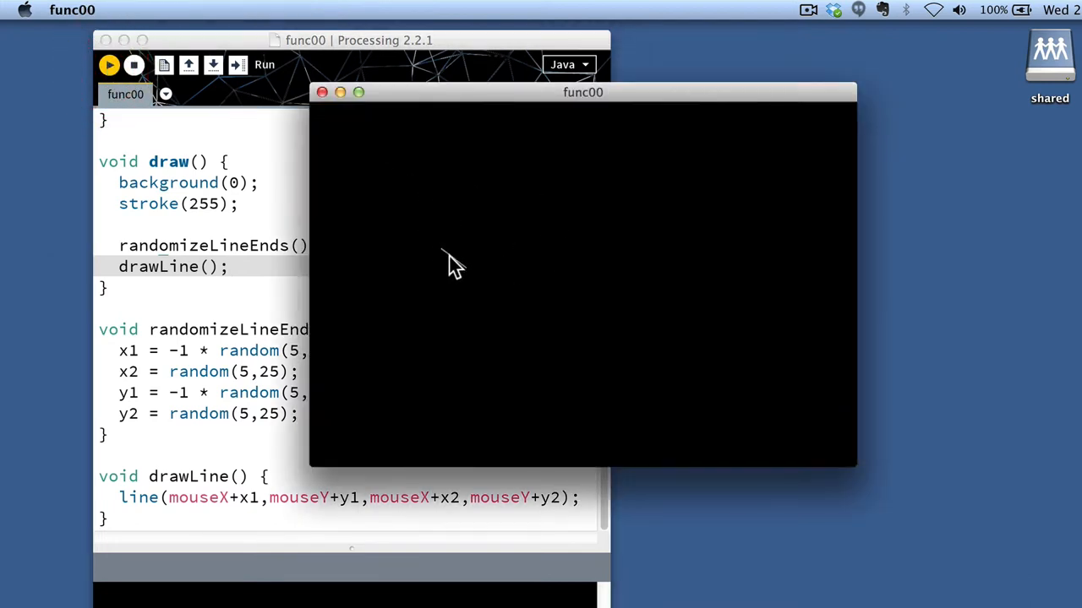
mouse_move(503, 245)
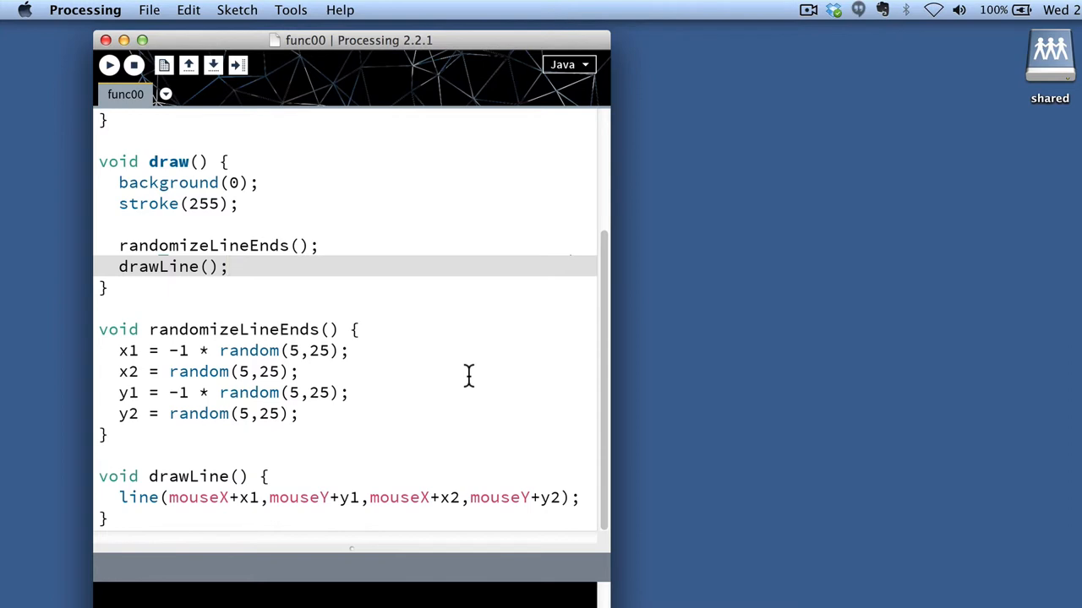
mouse_move(398, 392)
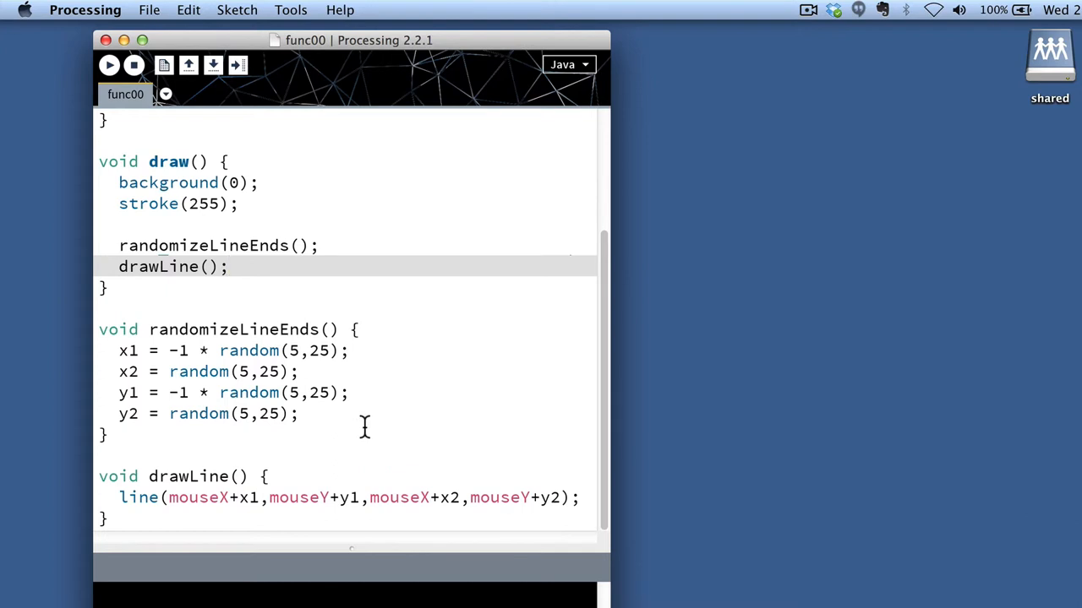
mouse_move(122, 496)
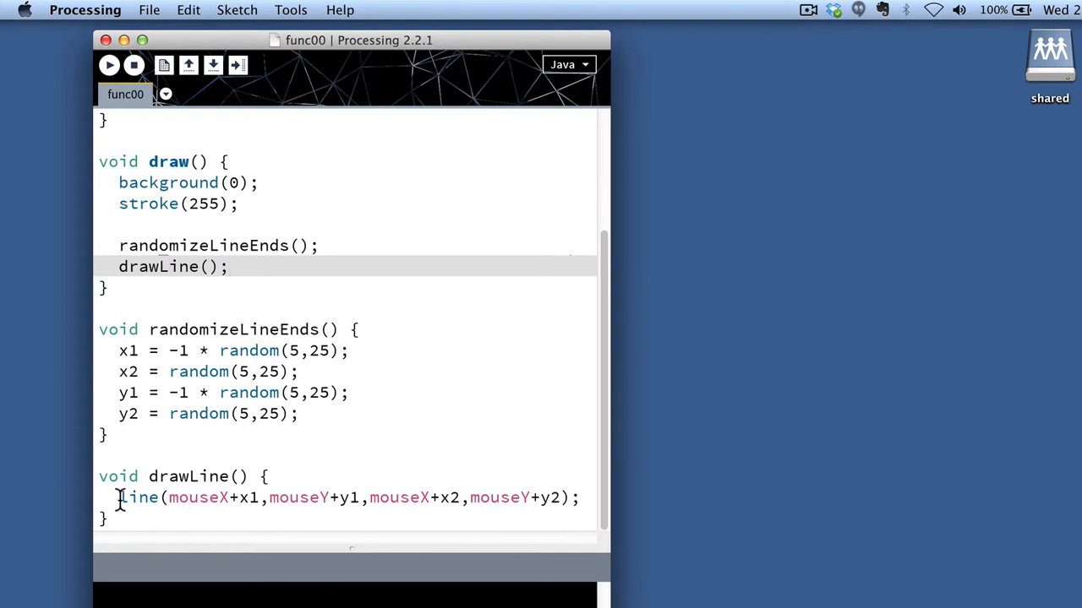
Step: Change drawLine to take int x, int y and use x and y instead of mouseX/mouseY in line()
double_click(209, 477)
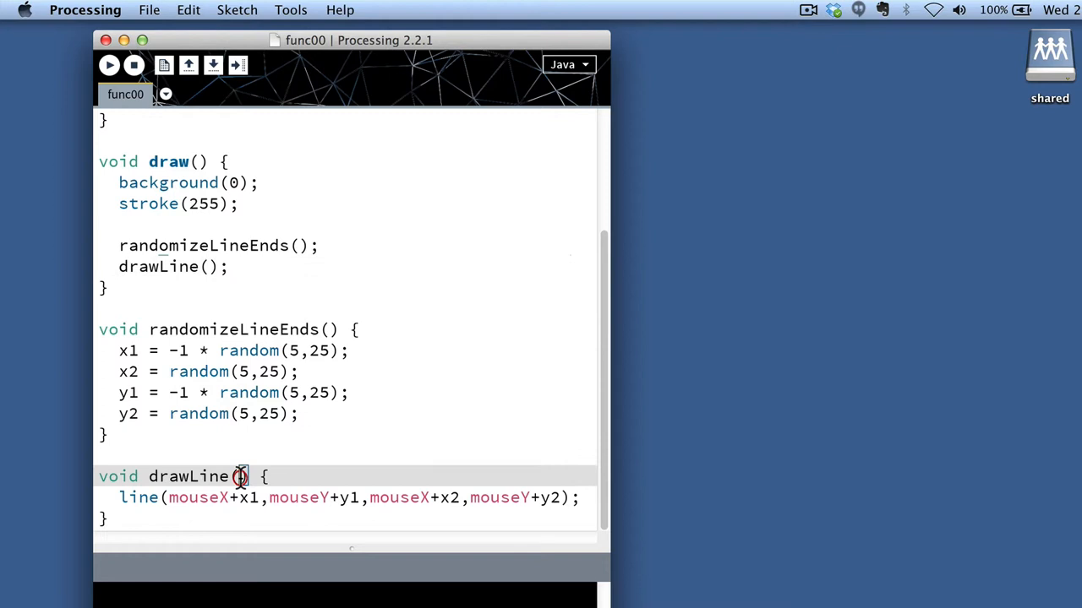
mouse_move(336, 470)
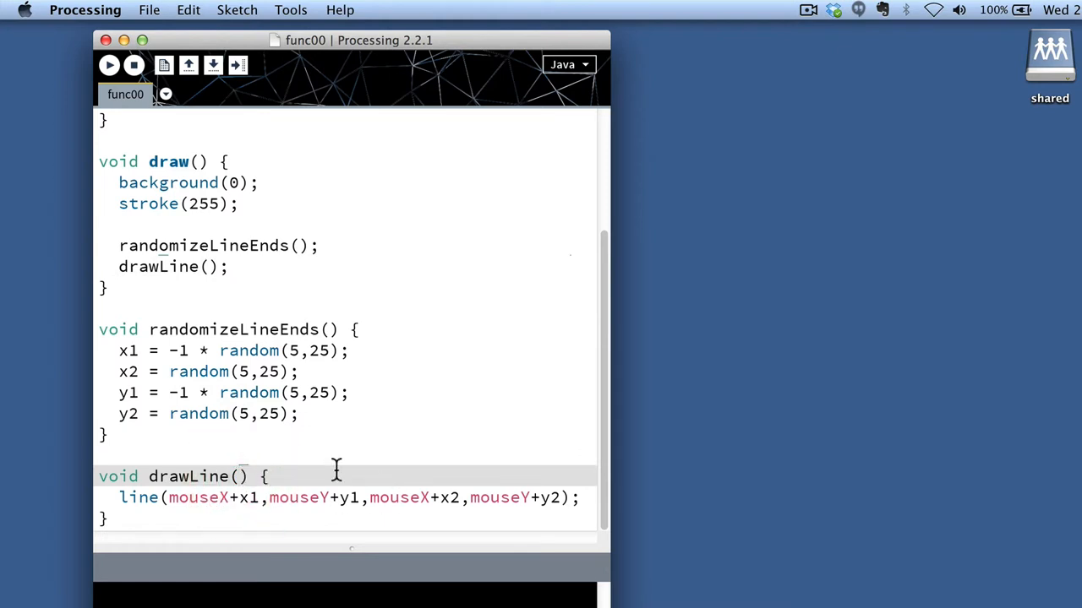
type("ing")
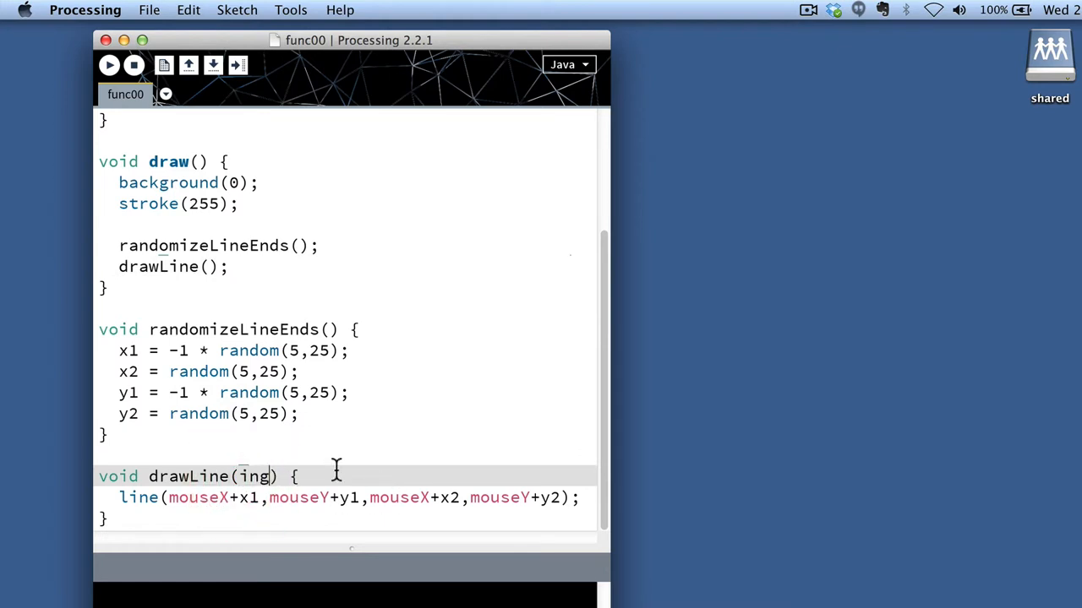
type("int")
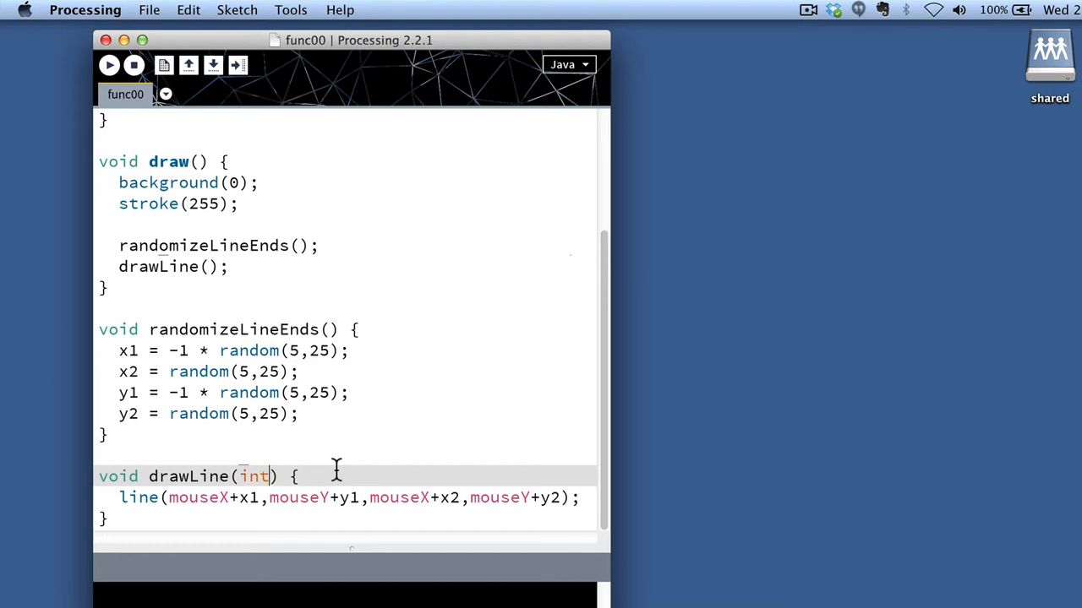
type("x, int y")
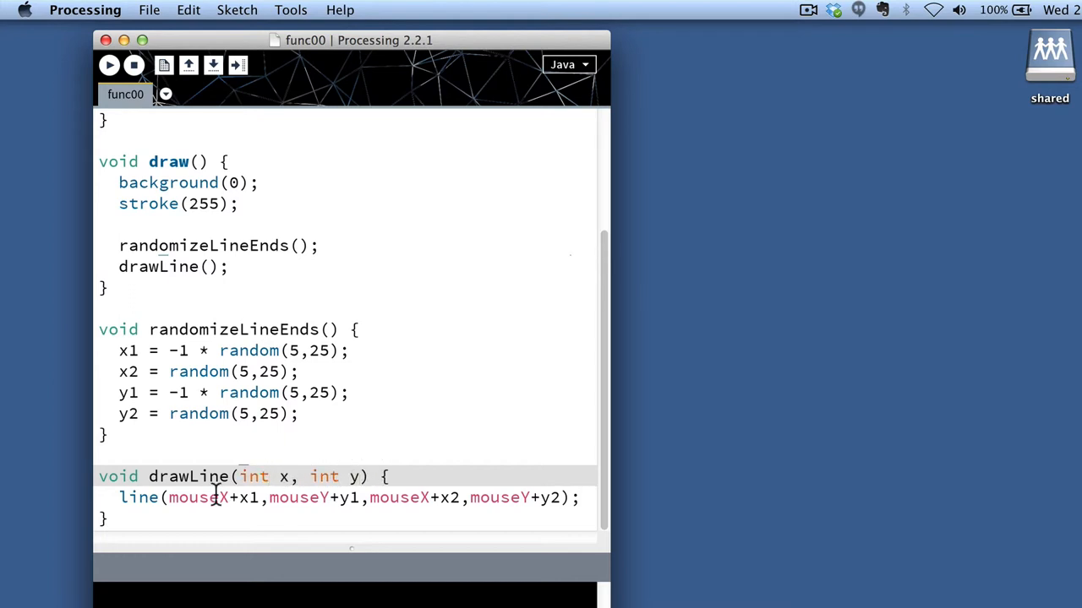
type("x+x1,y+y1,x+x2,y+y2);")
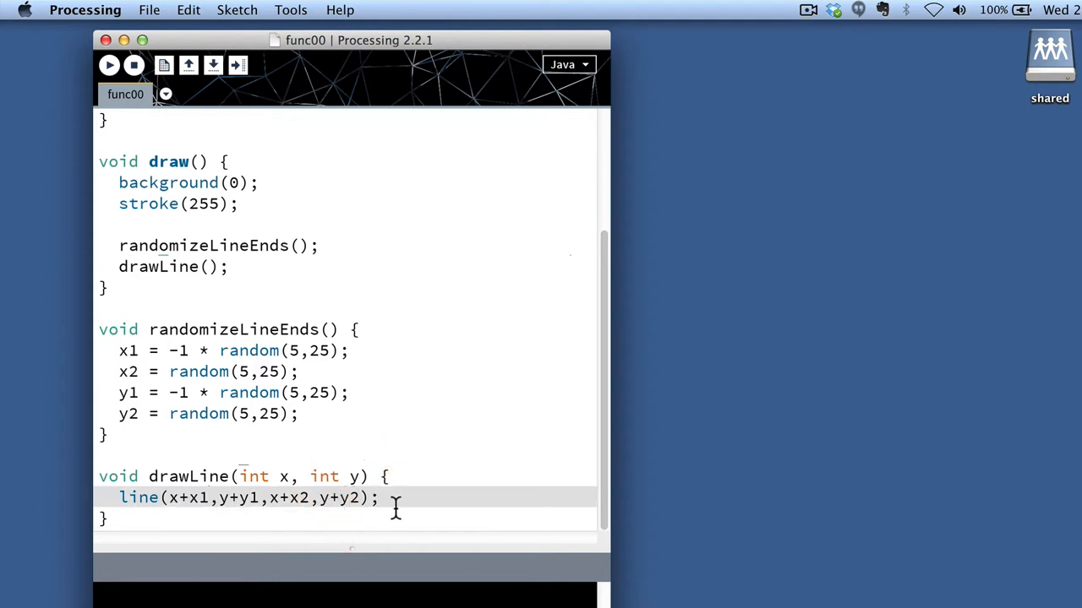
Step: Pass mouseX,mouseY to the drawLine call in draw() and run the sketch
left_click(381, 497)
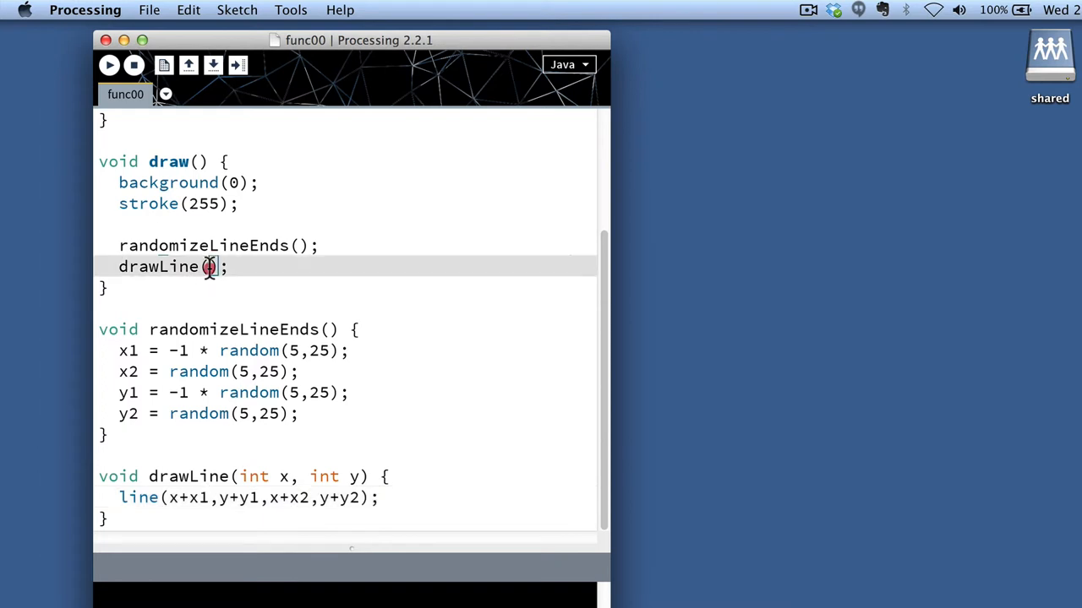
type("mouse")
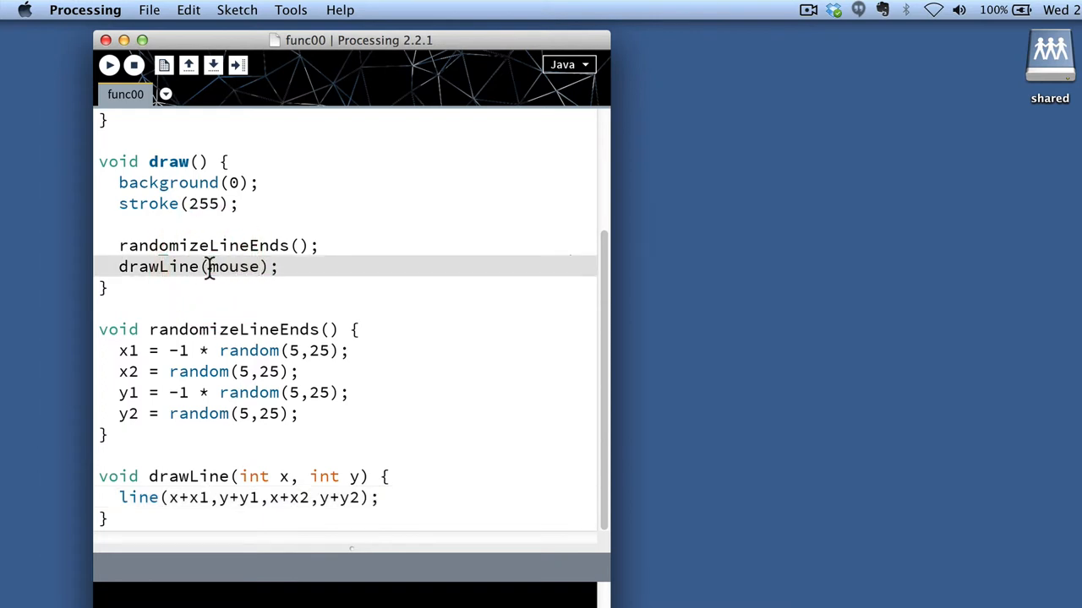
type("mouseX,mous")
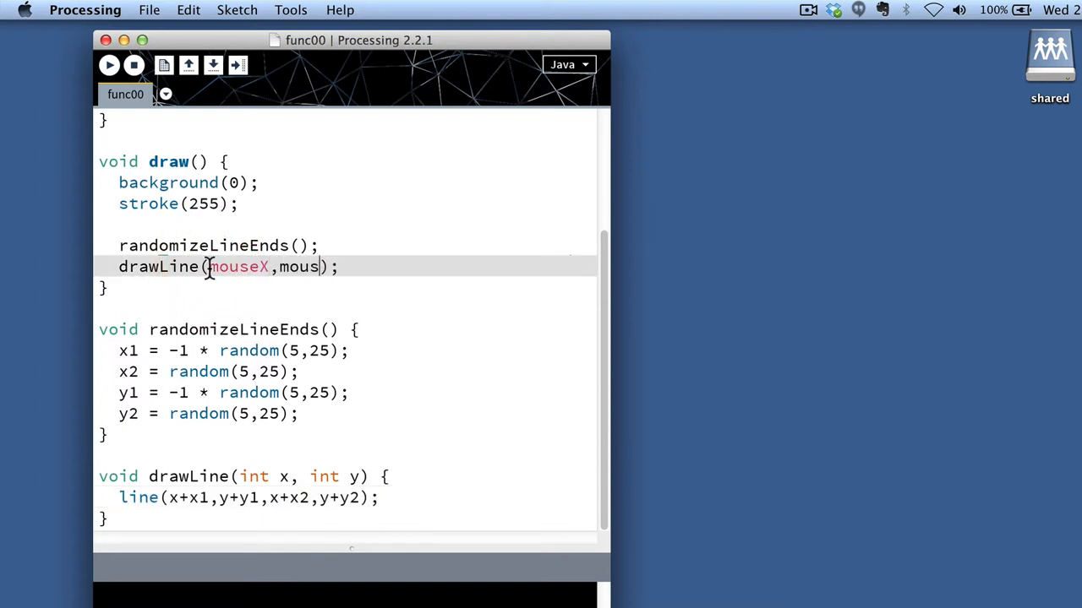
type("eY")
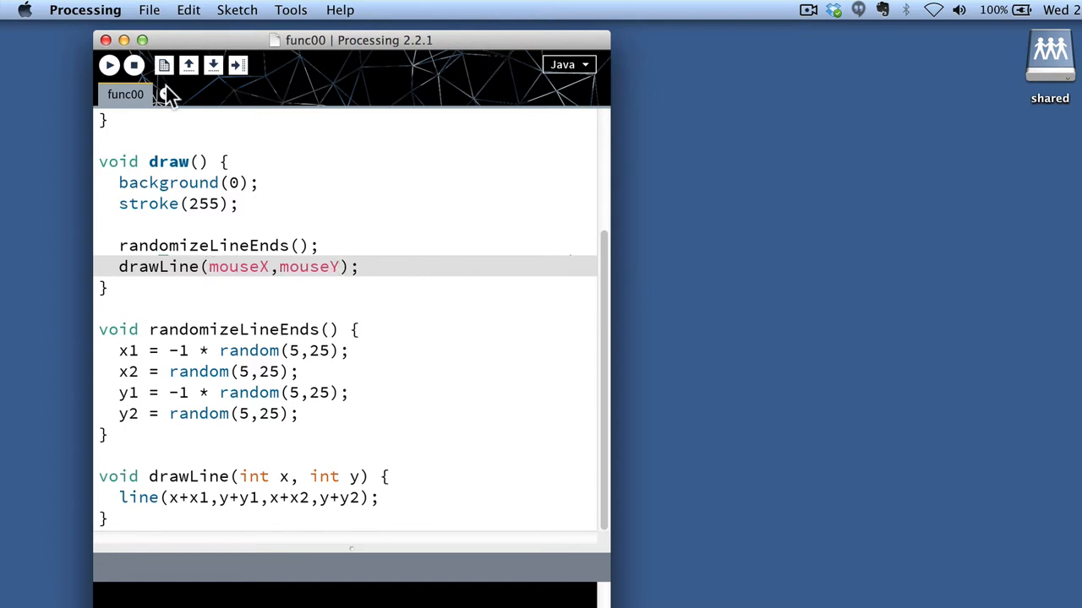
left_click(108, 64)
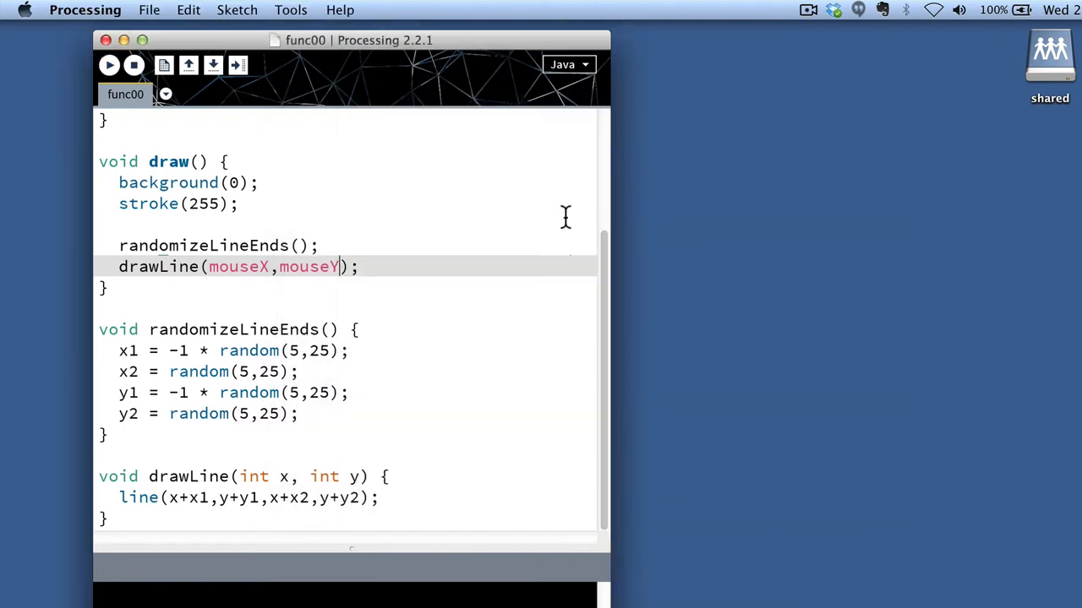
Step: Change the call to drawLine(100,200) and run to see one line at a fixed spot
type("10")
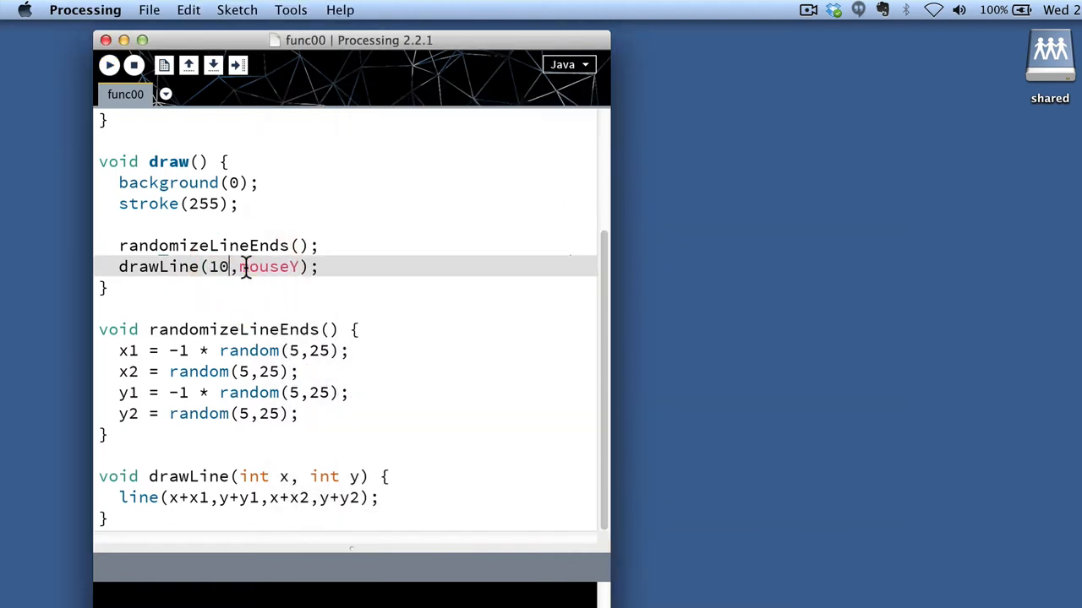
type("100,200")
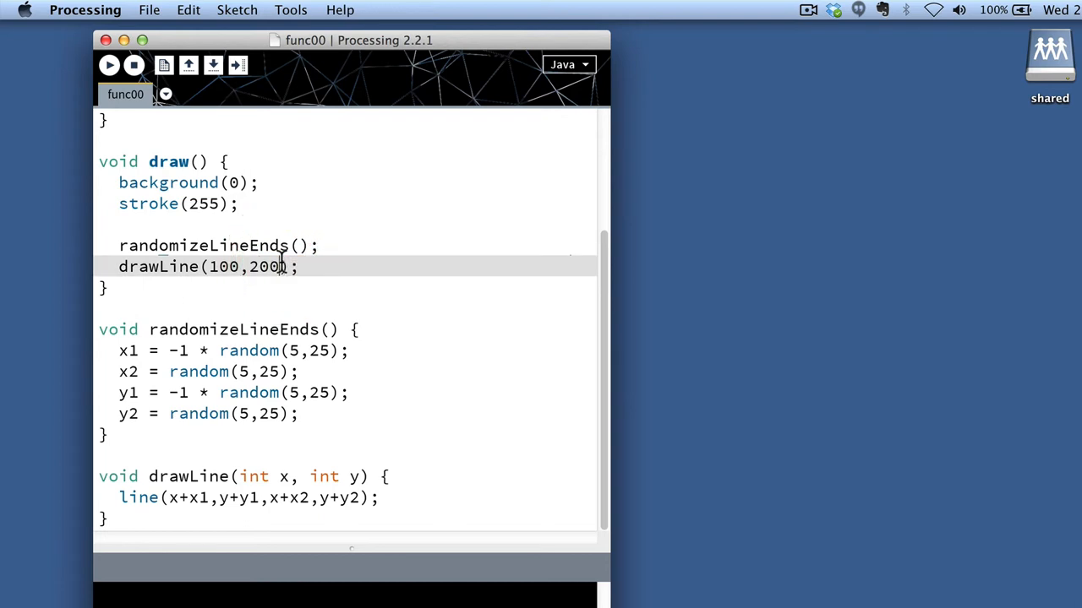
left_click(108, 65)
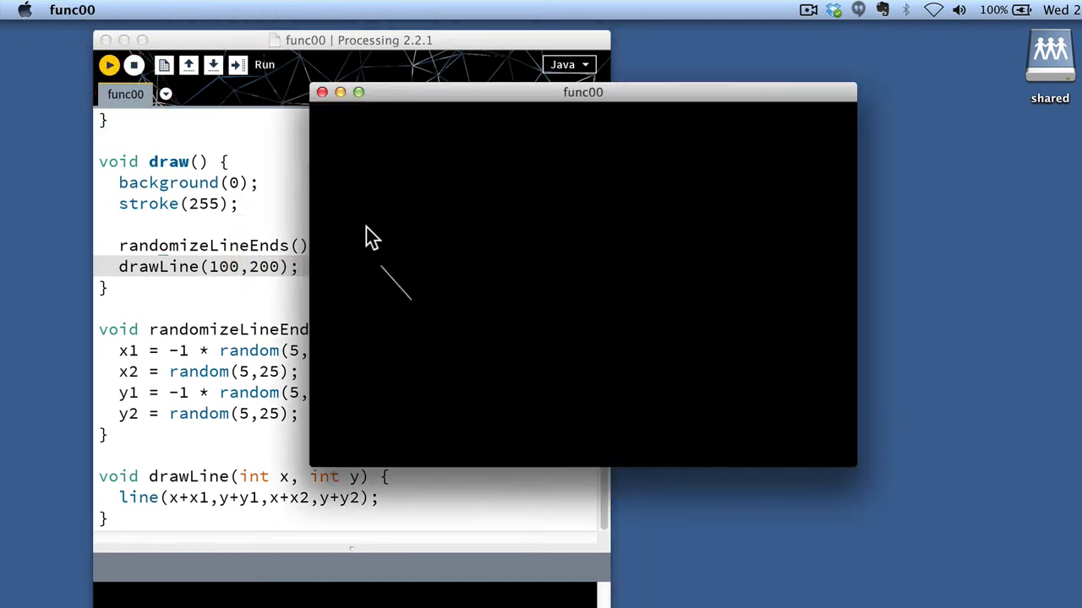
mouse_move(532, 284)
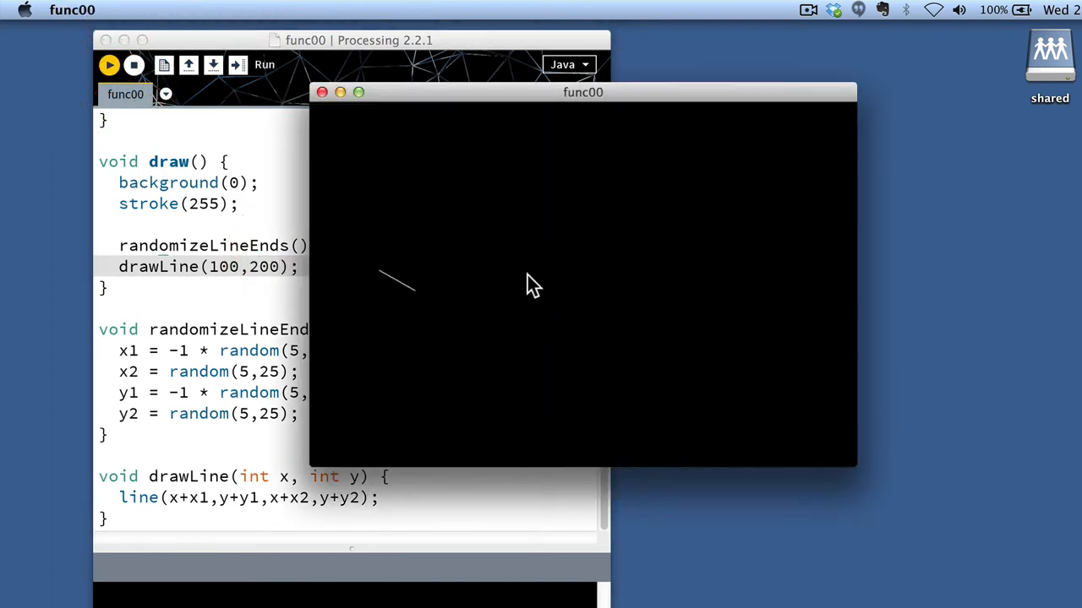
mouse_move(561, 209)
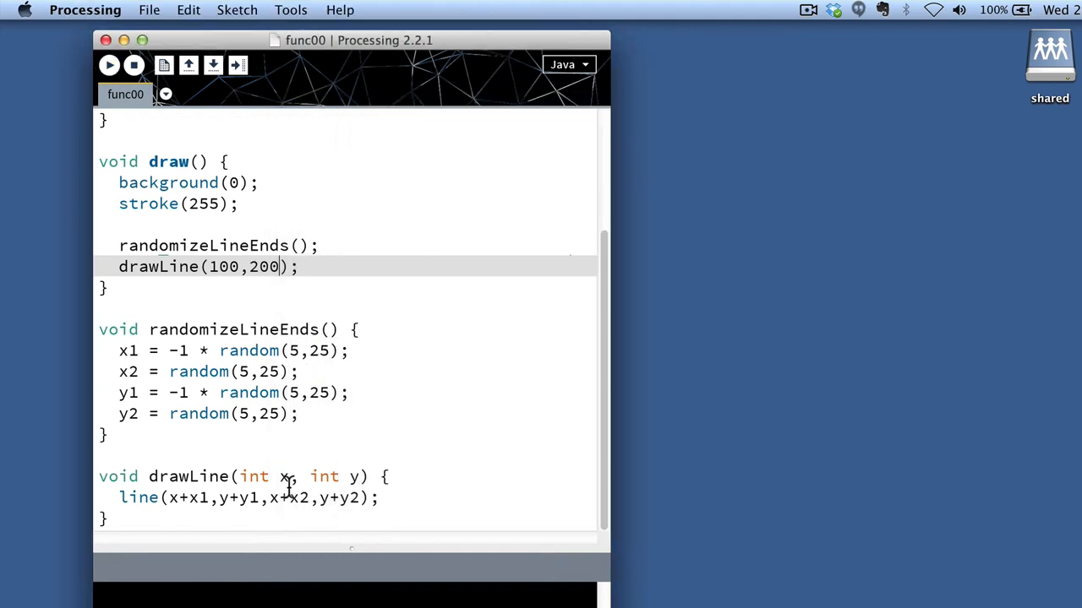
Step: Make draw() pass mouseX,mouseY to drawLine so the line follows the mouse
type("m")
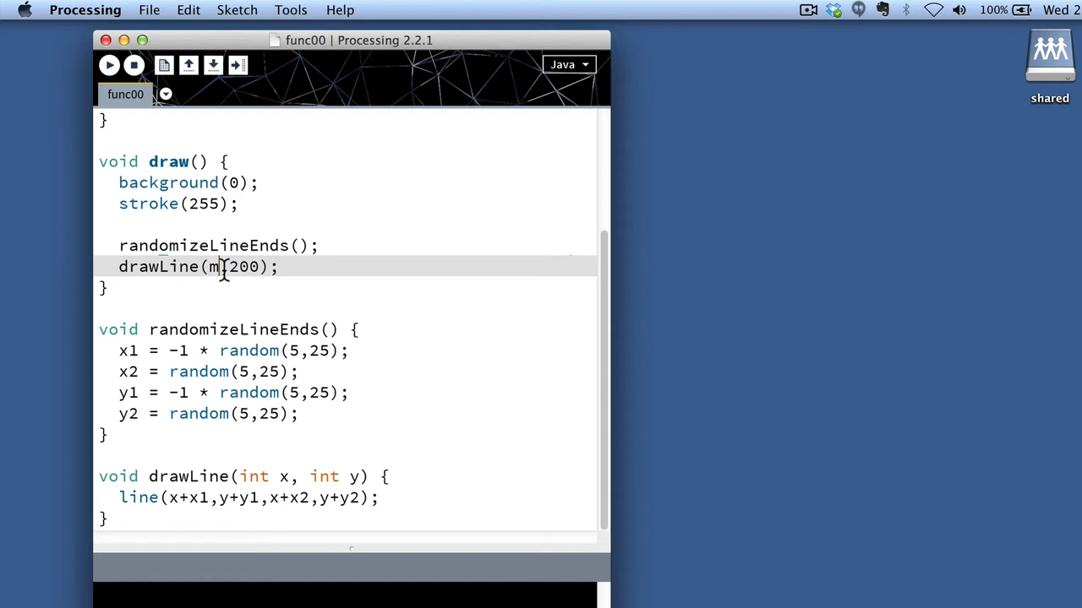
type("ouseX")
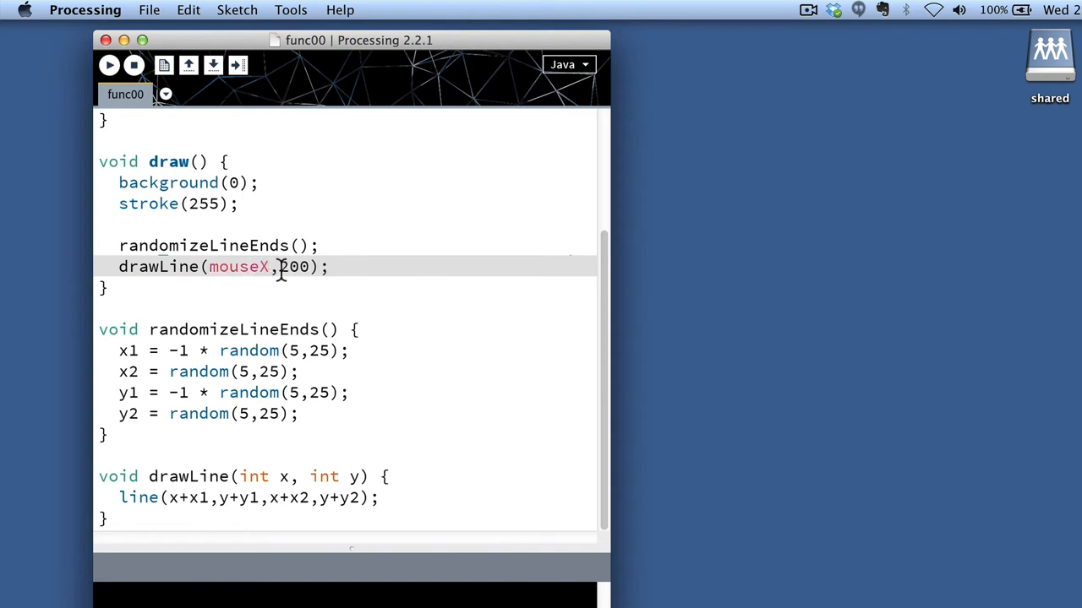
type("mouseY")
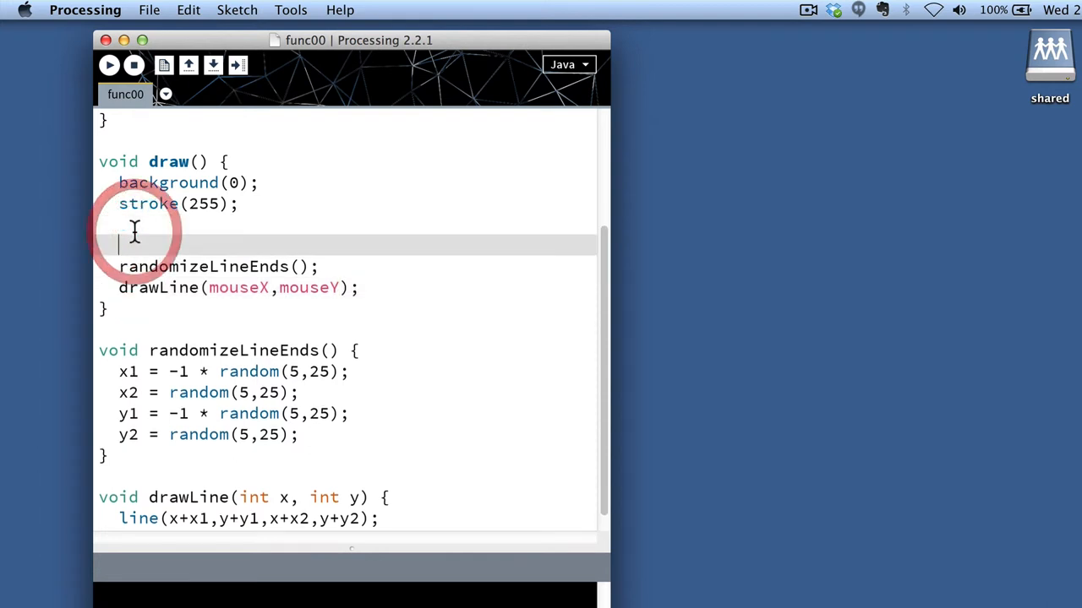
Step: Wrap randomizeLineEnds() in an if (mousePressed) block
type("if")
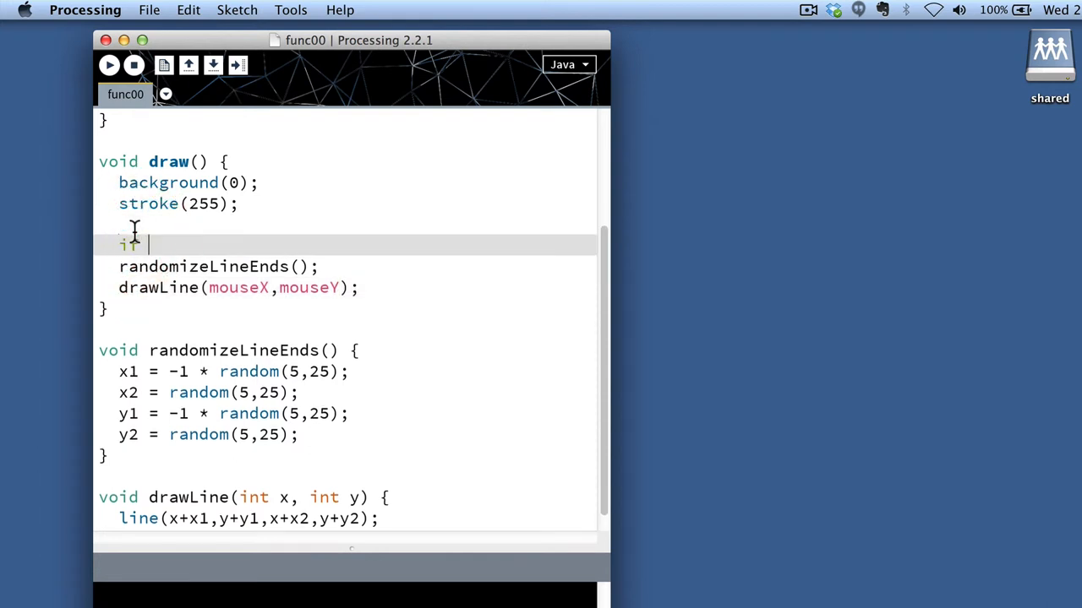
type("(mousePres")
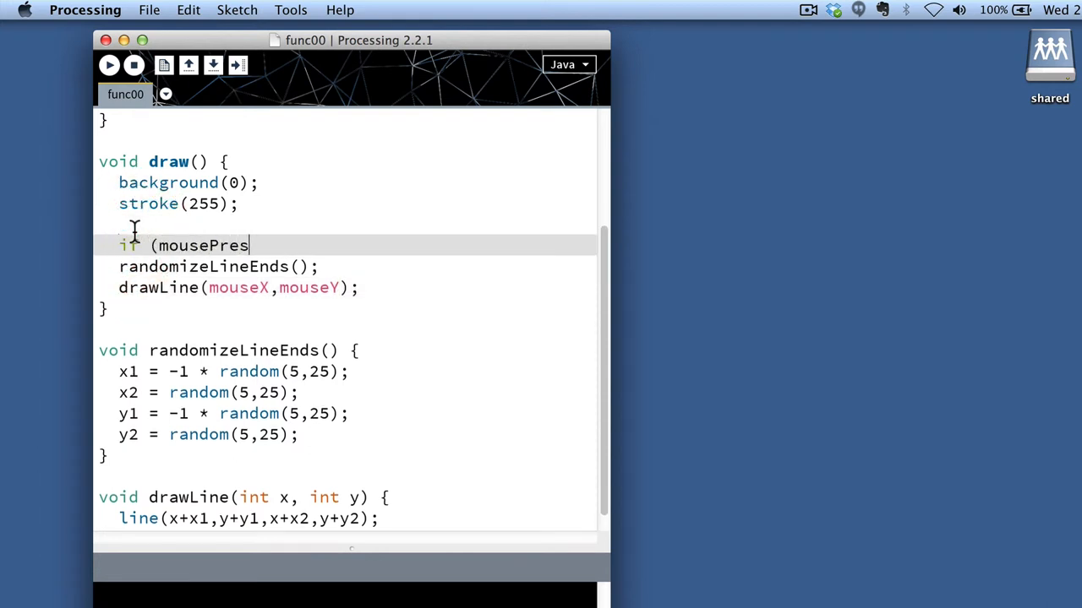
type("sed){")
type("}")
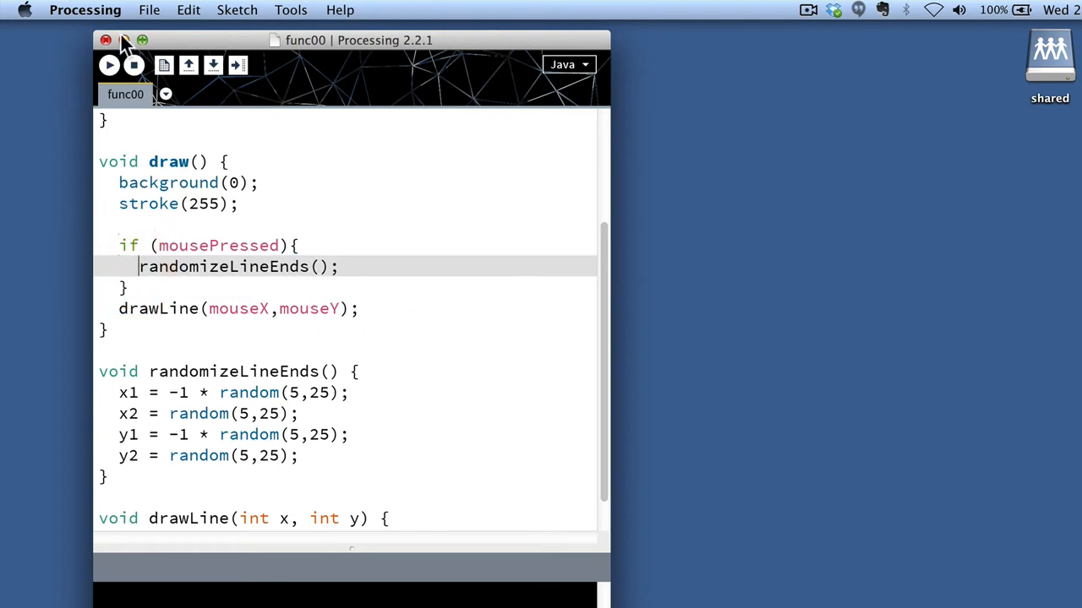
left_click(108, 64)
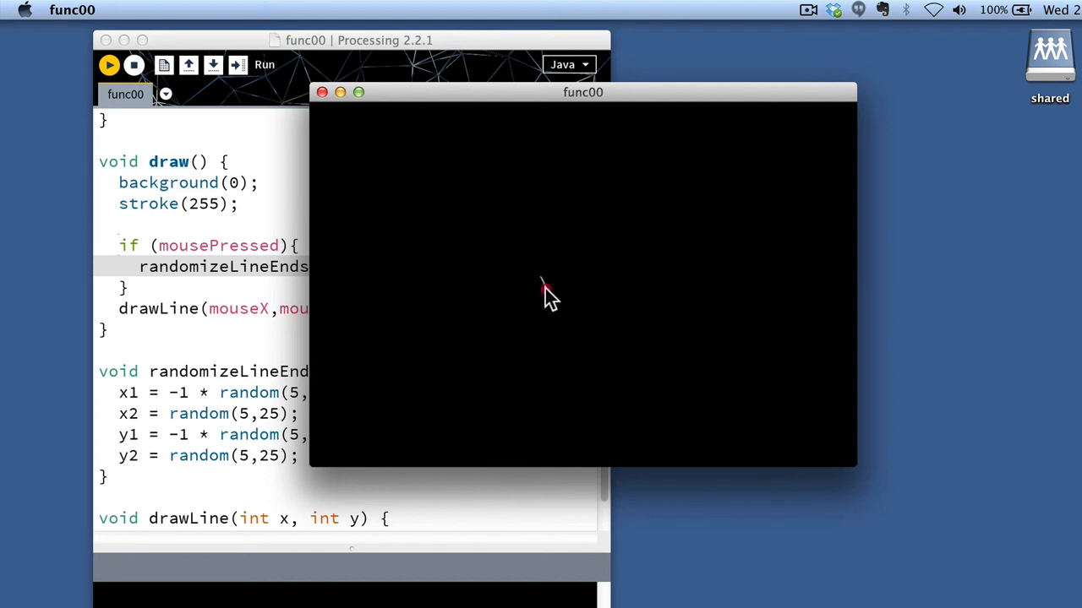
mouse_move(477, 335)
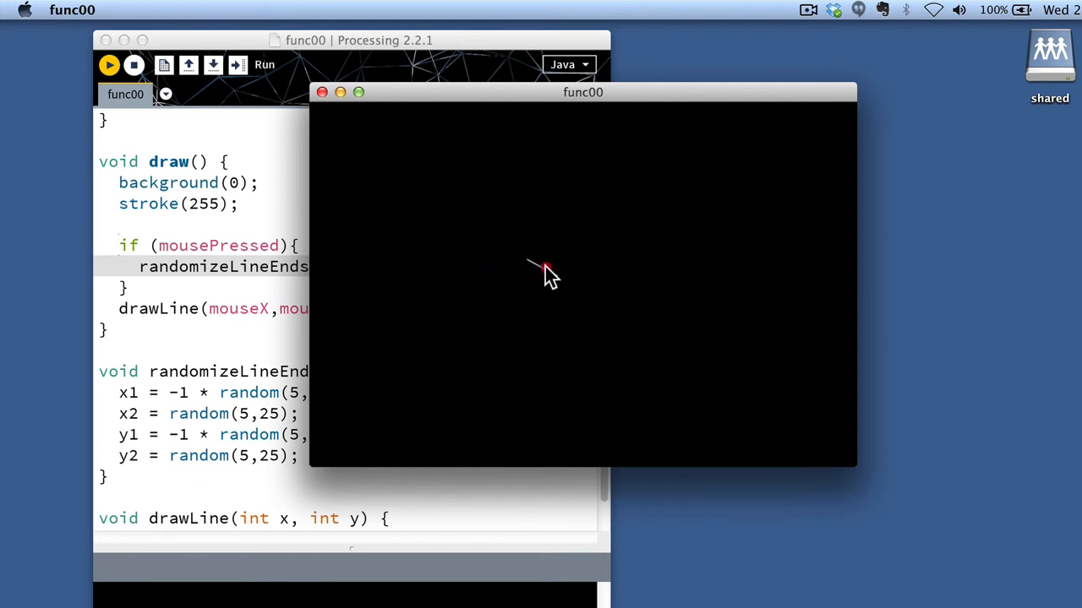
left_click(544, 270)
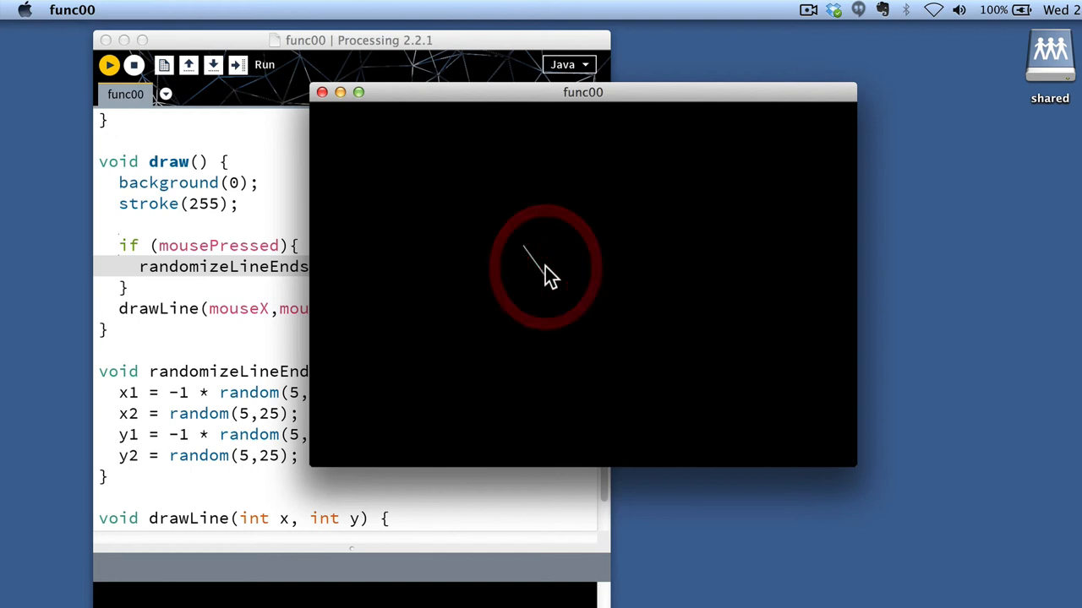
left_click(544, 271)
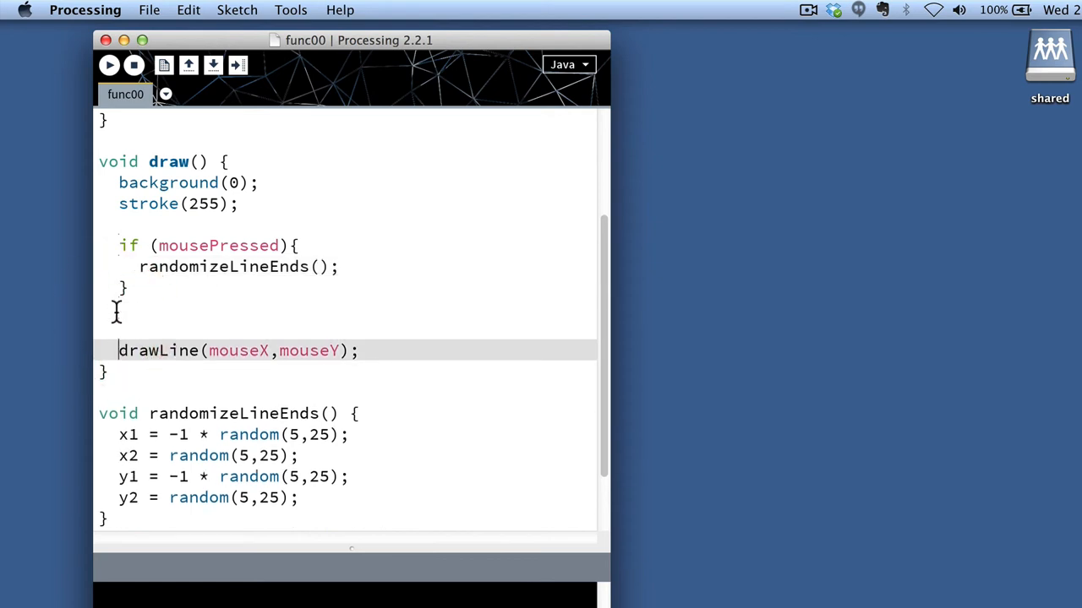
Step: Loop drawLine with for (int i = 0; i < 100; i = i + 10) adding +i to mouseX
type("for (i")
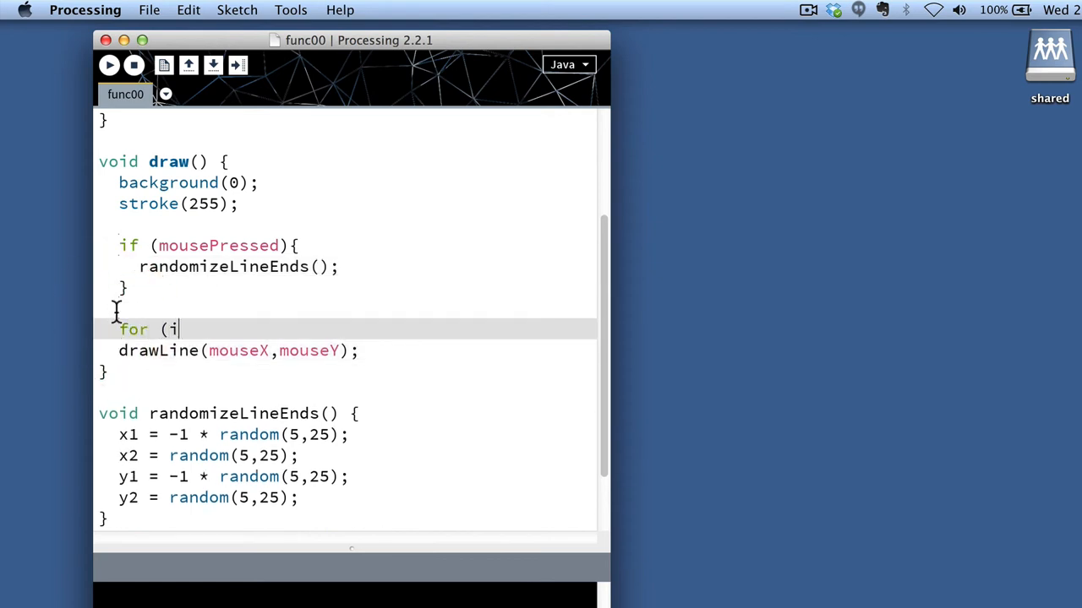
type("nt i =")
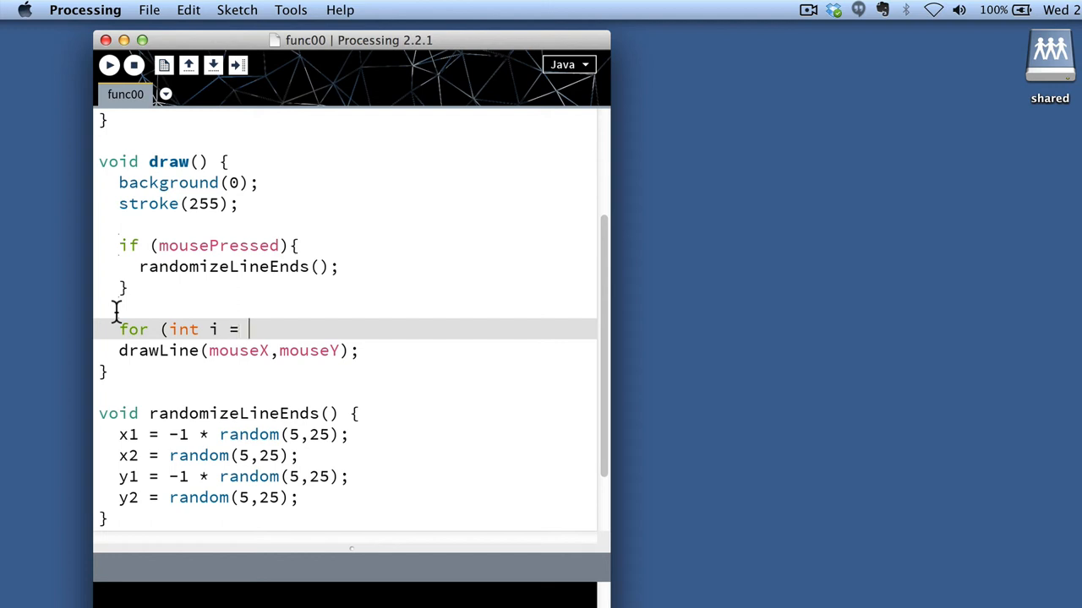
type("0; i < 10")
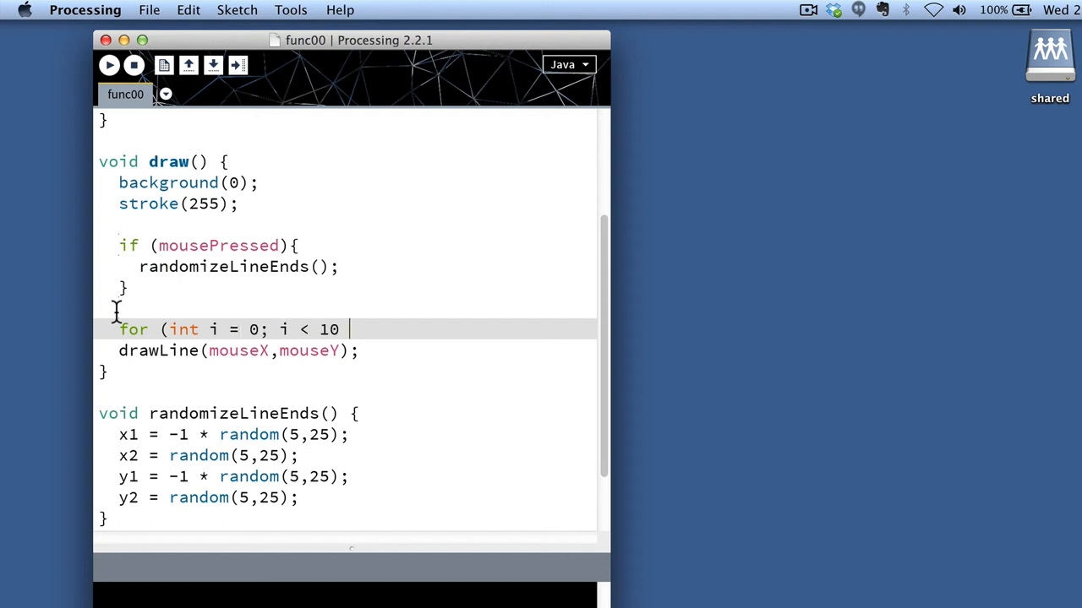
type("; i = i +1")
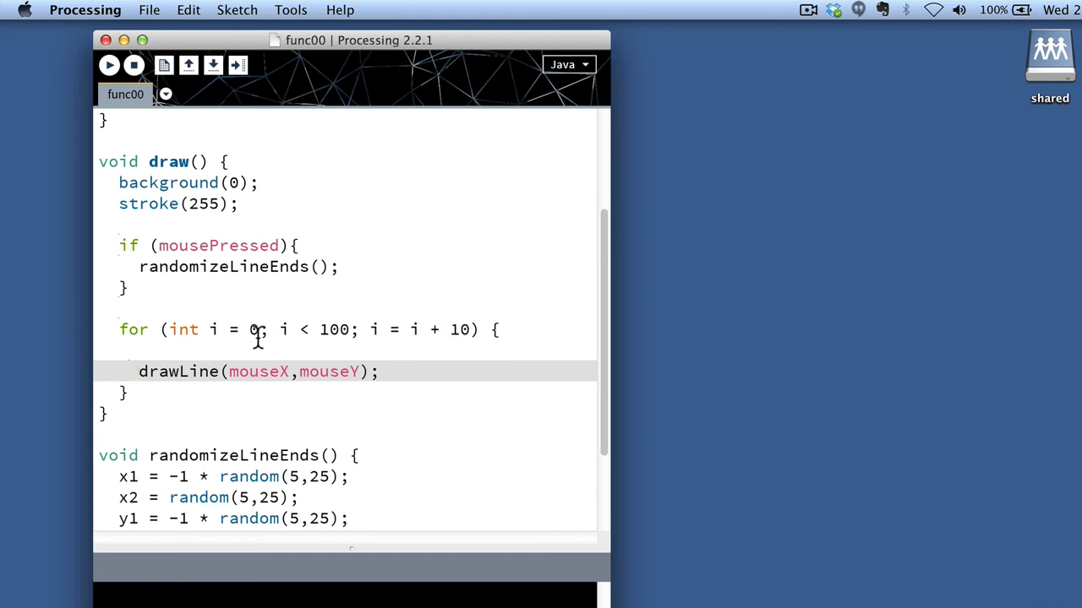
mouse_move(162, 341)
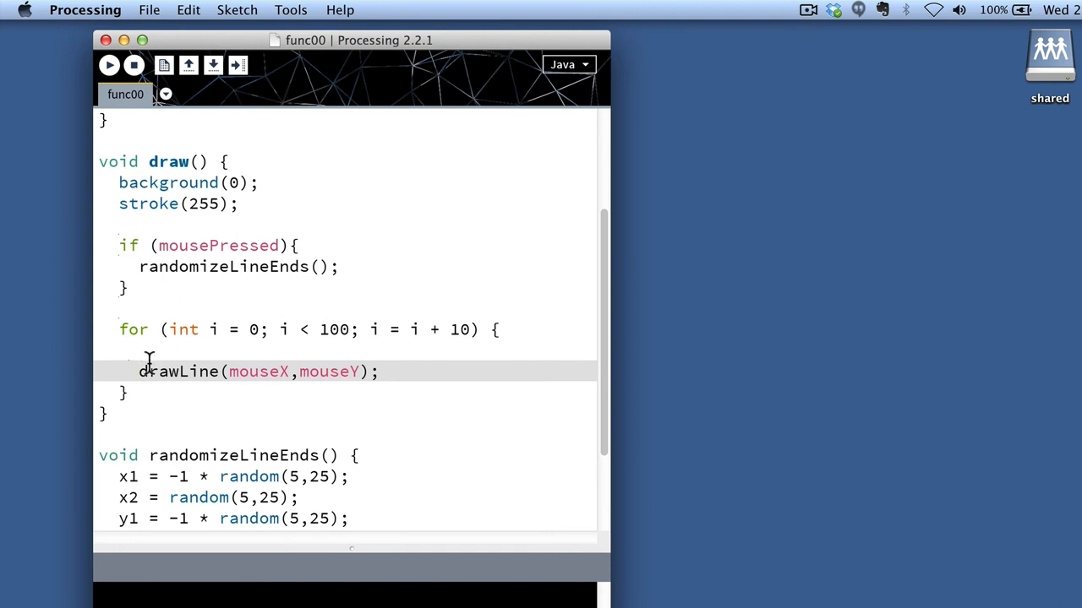
mouse_move(355, 375)
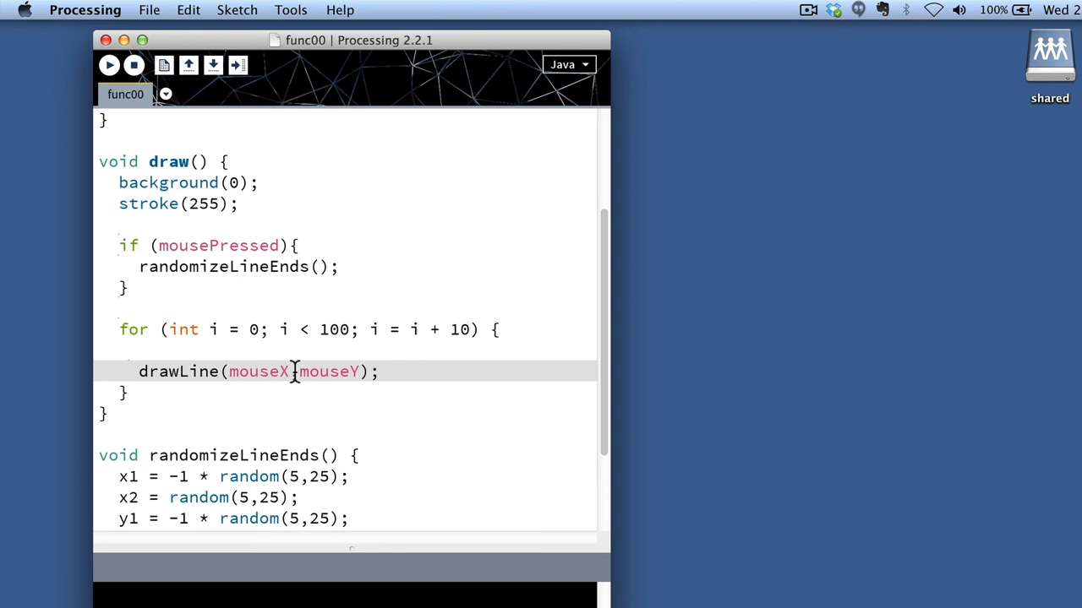
type("+i")
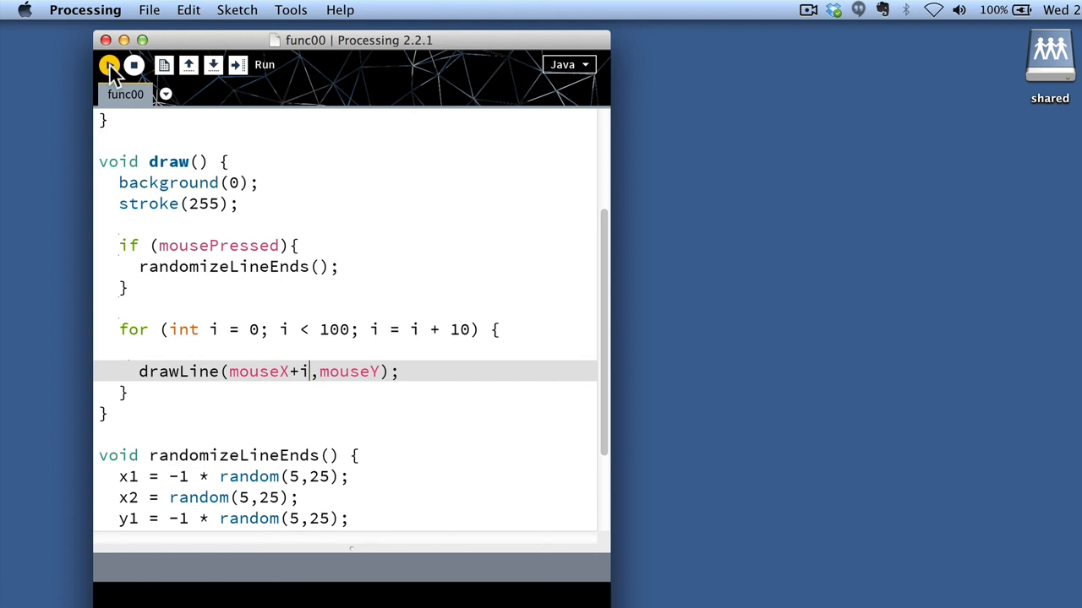
Step: Run the sketch and press the mouse to see the row of lines randomize
left_click(110, 64)
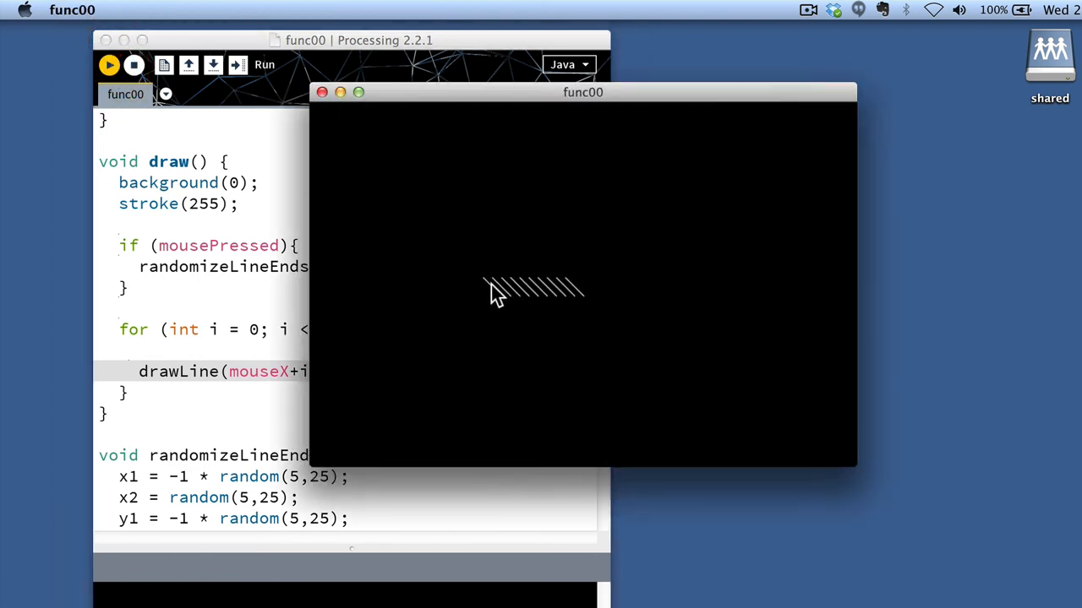
left_click(494, 287)
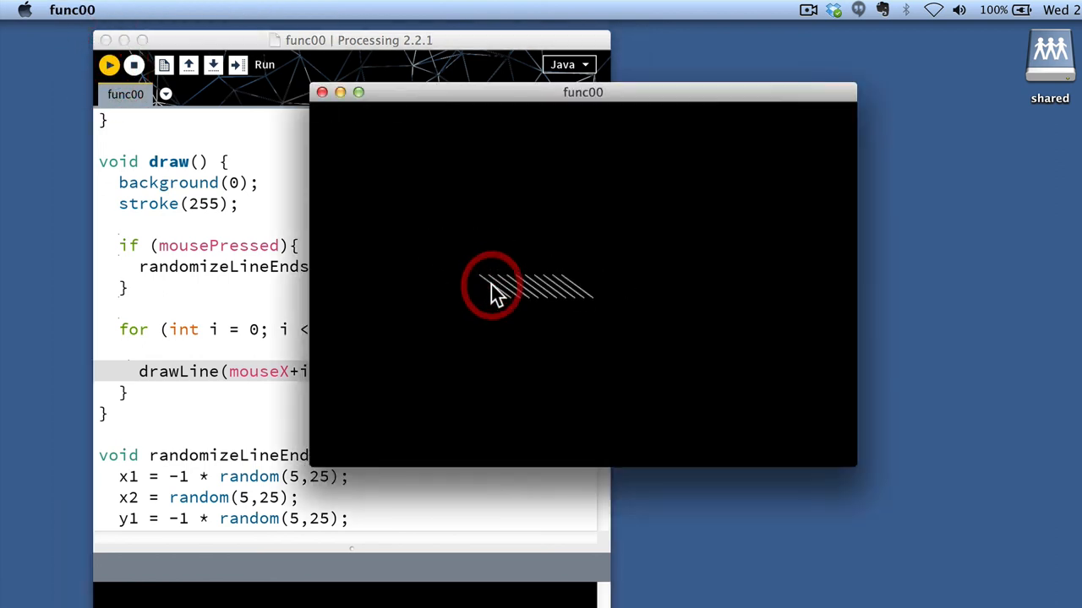